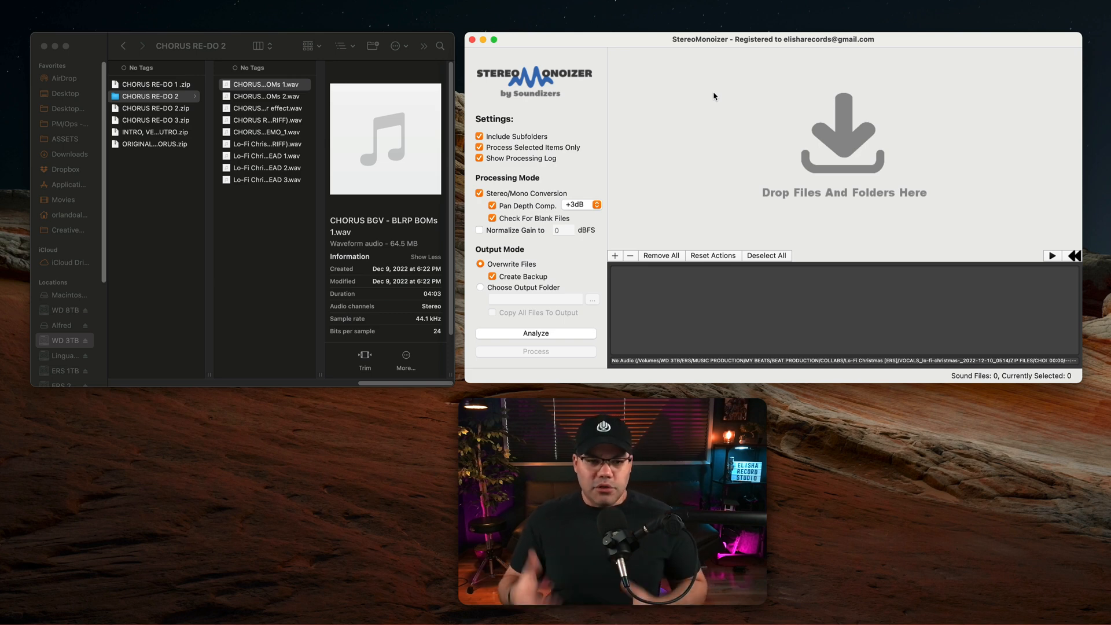
mouse_move(252, 103)
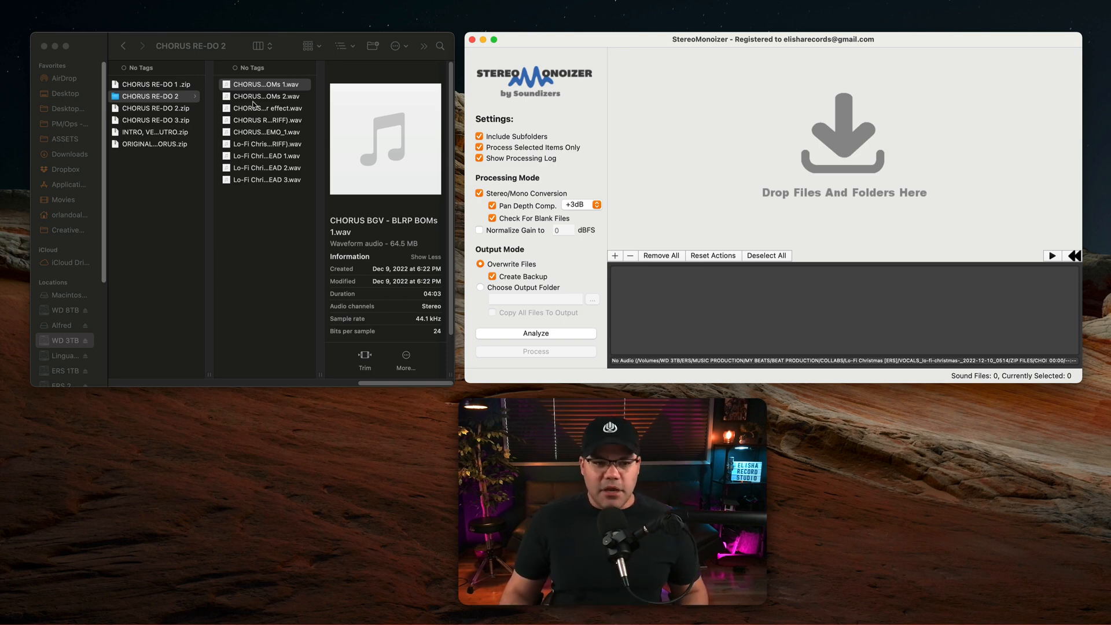
mouse_move(260, 89)
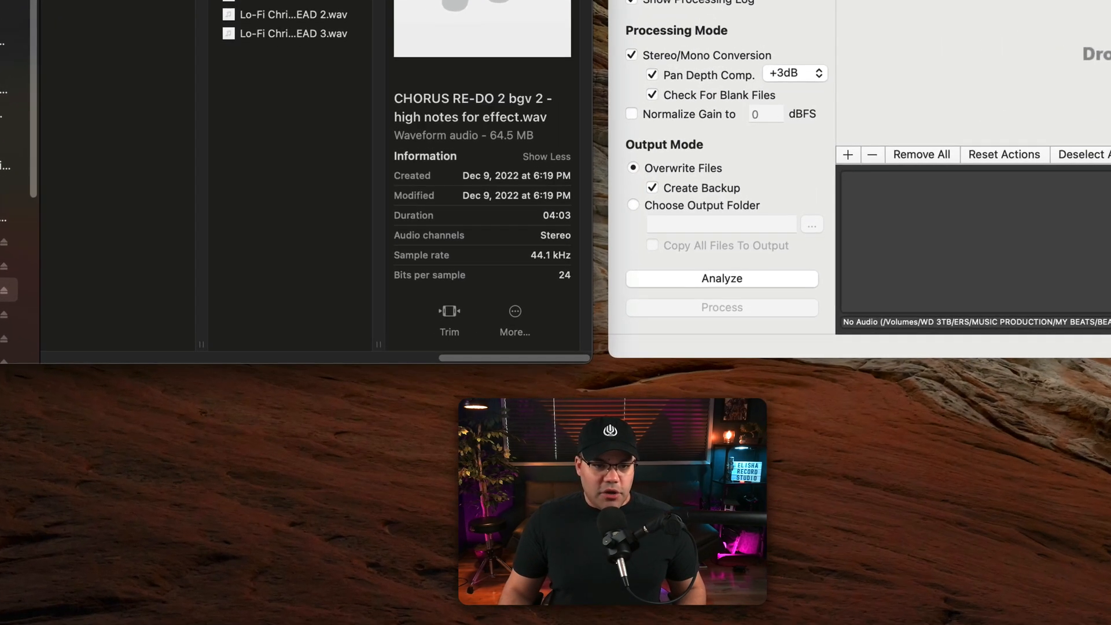
- Load the nine chorus WAVs from Finder into StereoMonoizer and analyze them
left_click(291, 4)
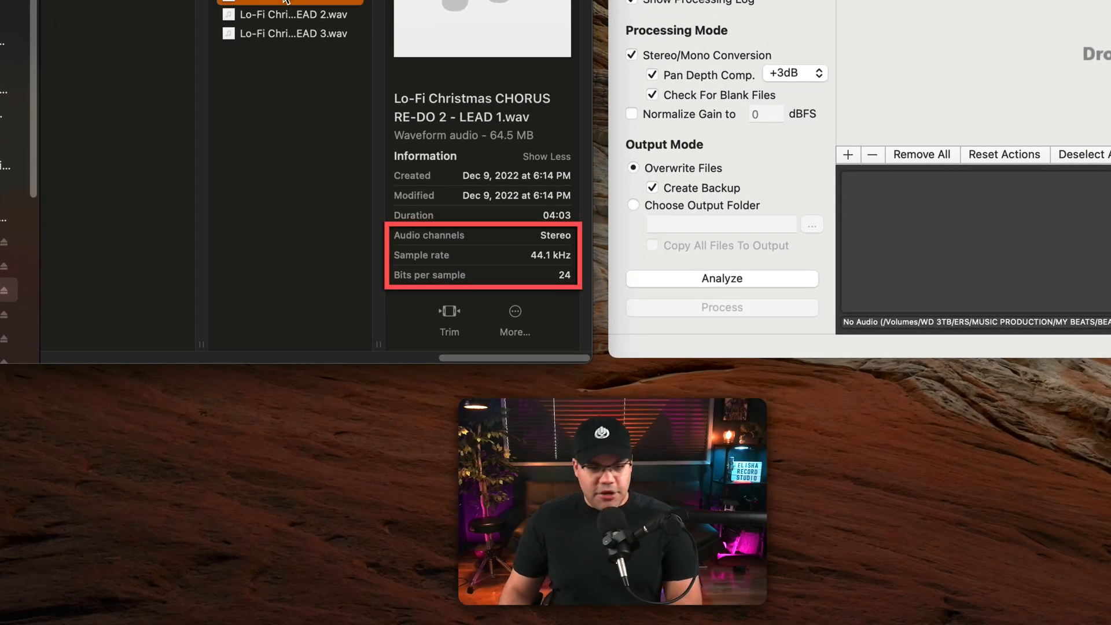
left_click(291, 14)
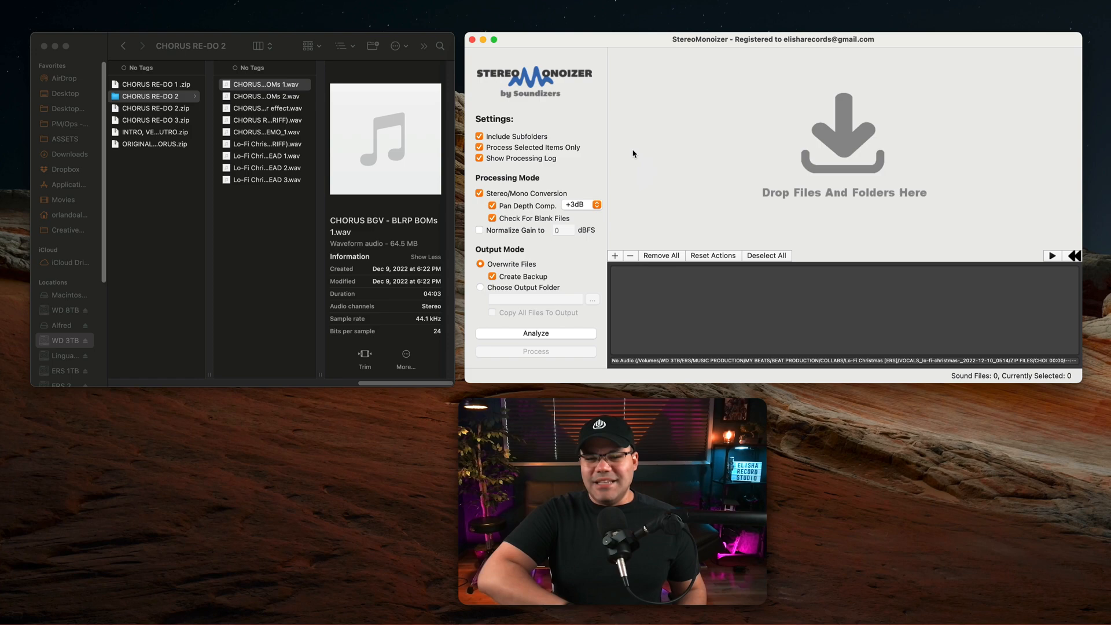
left_click_drag(266, 131, 715, 131)
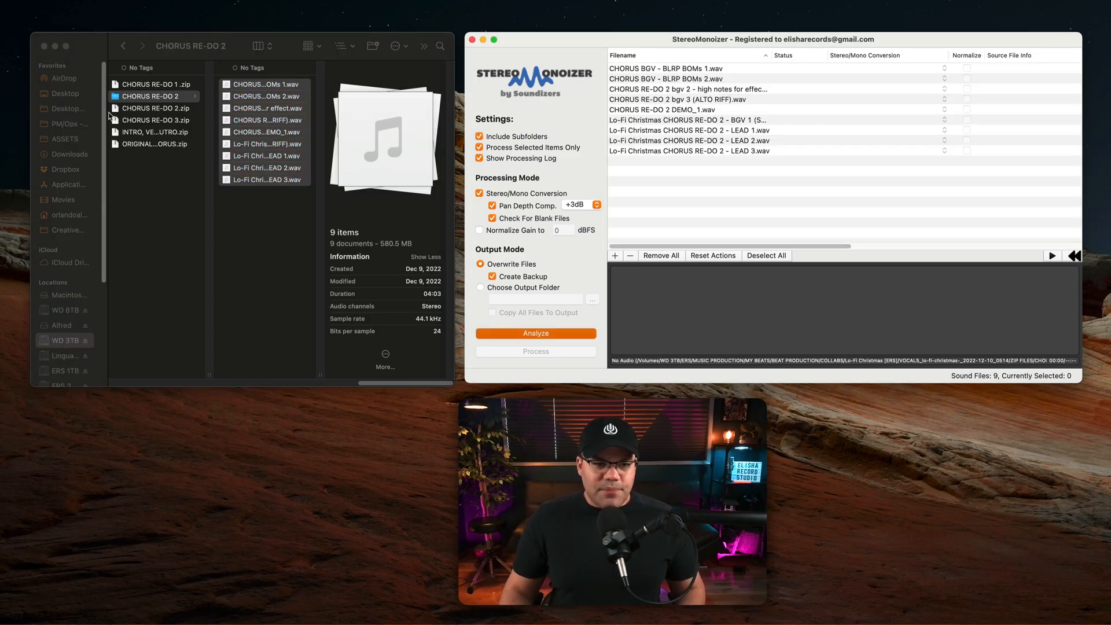
left_click(154, 96)
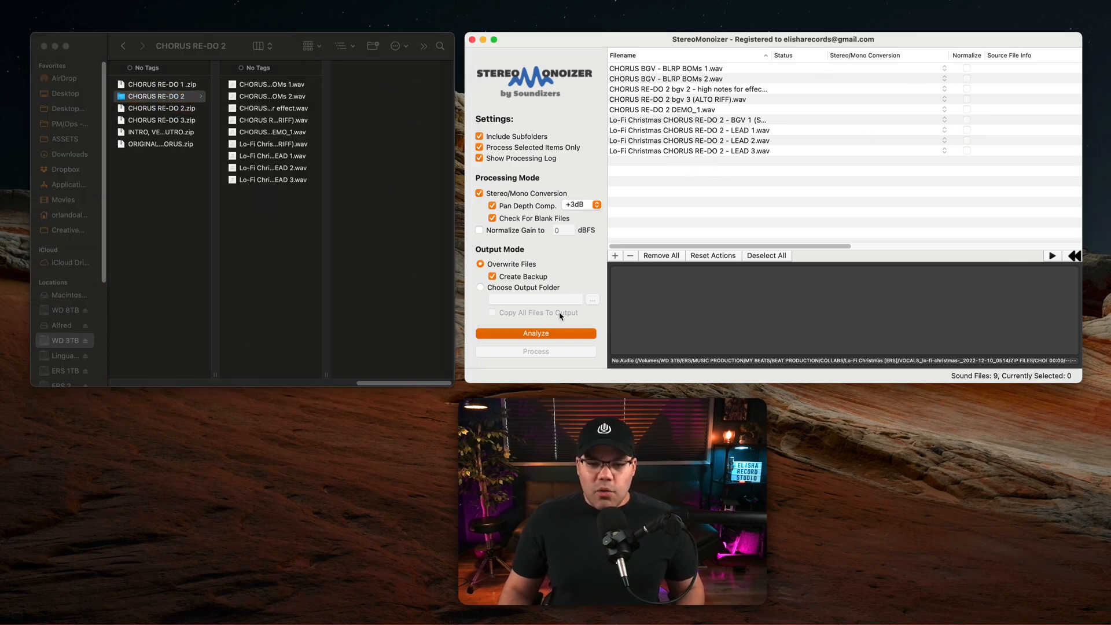
left_click(536, 334)
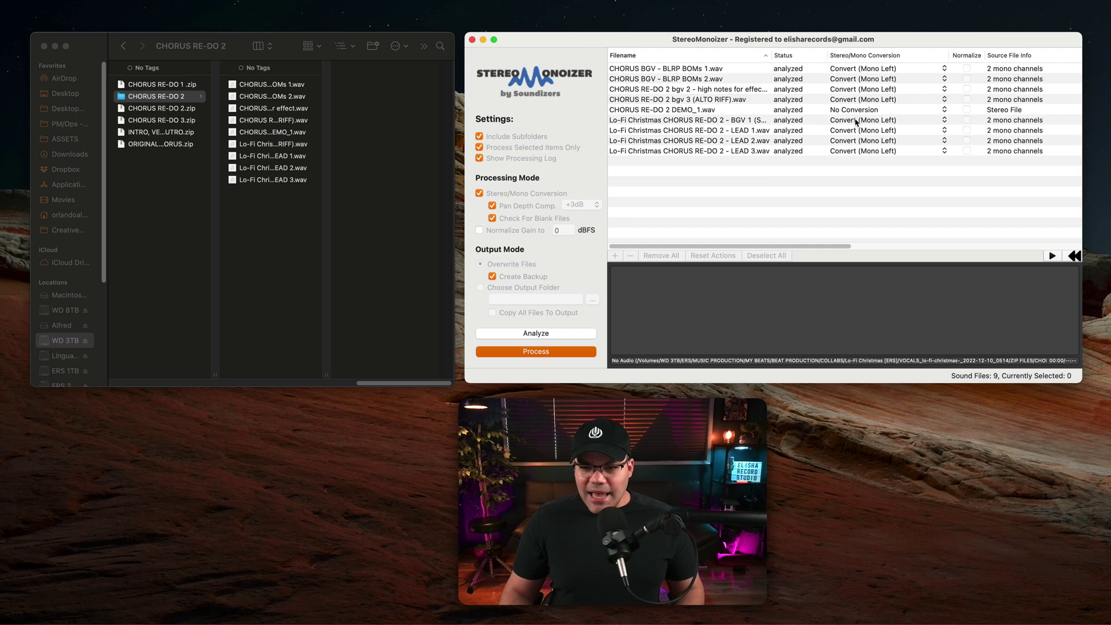
- Preview the demo and high-notes waveforms, then process the files to mono-left
left_click(661, 109)
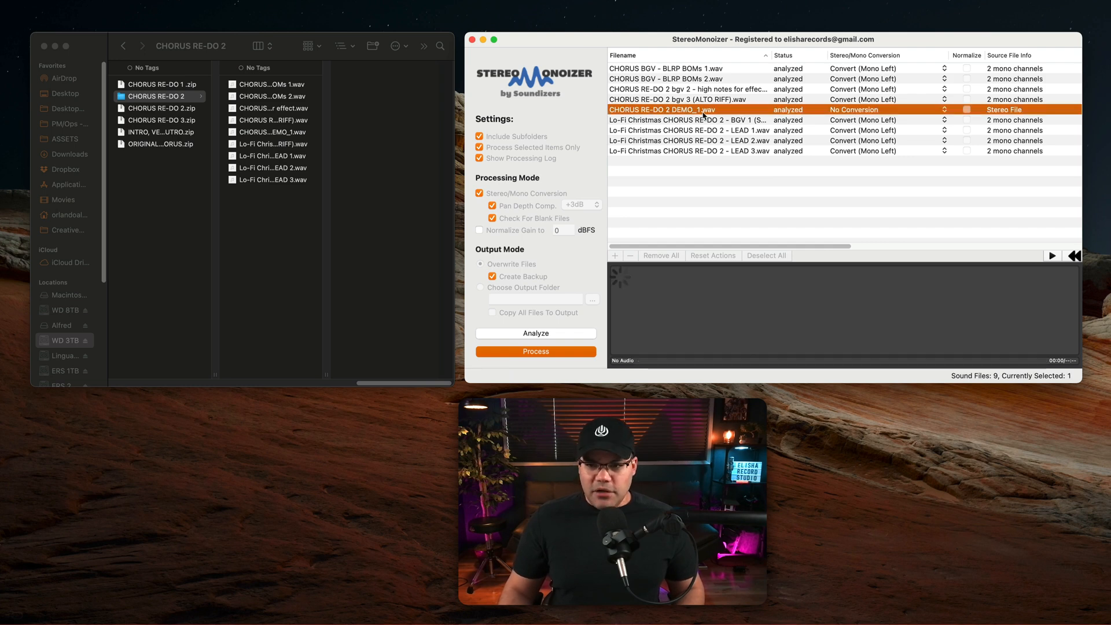
mouse_move(998, 117)
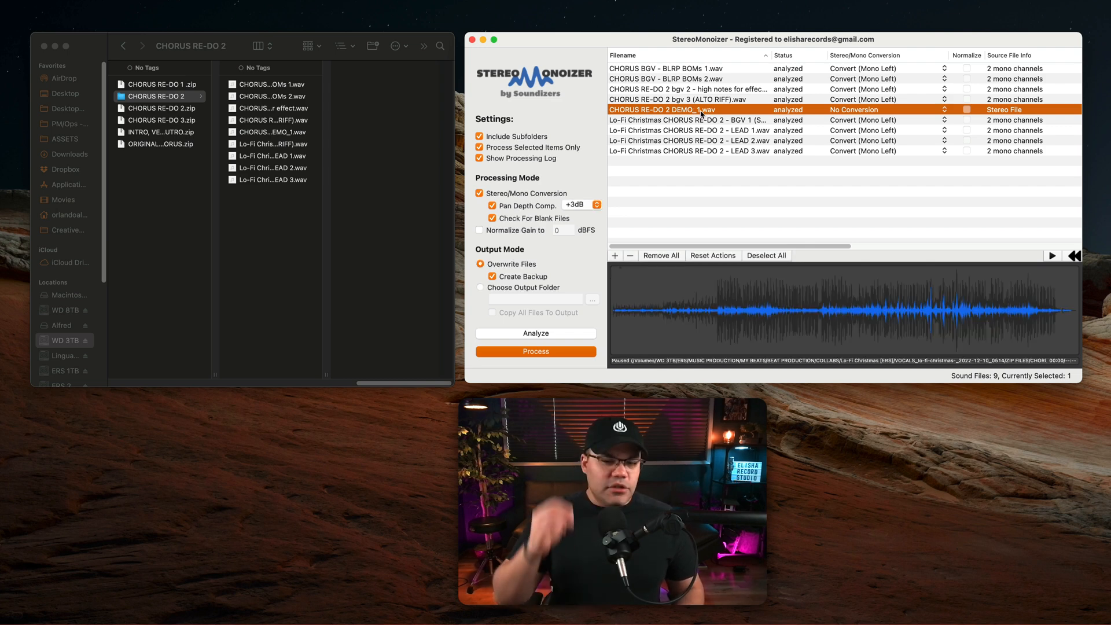
left_click(688, 89)
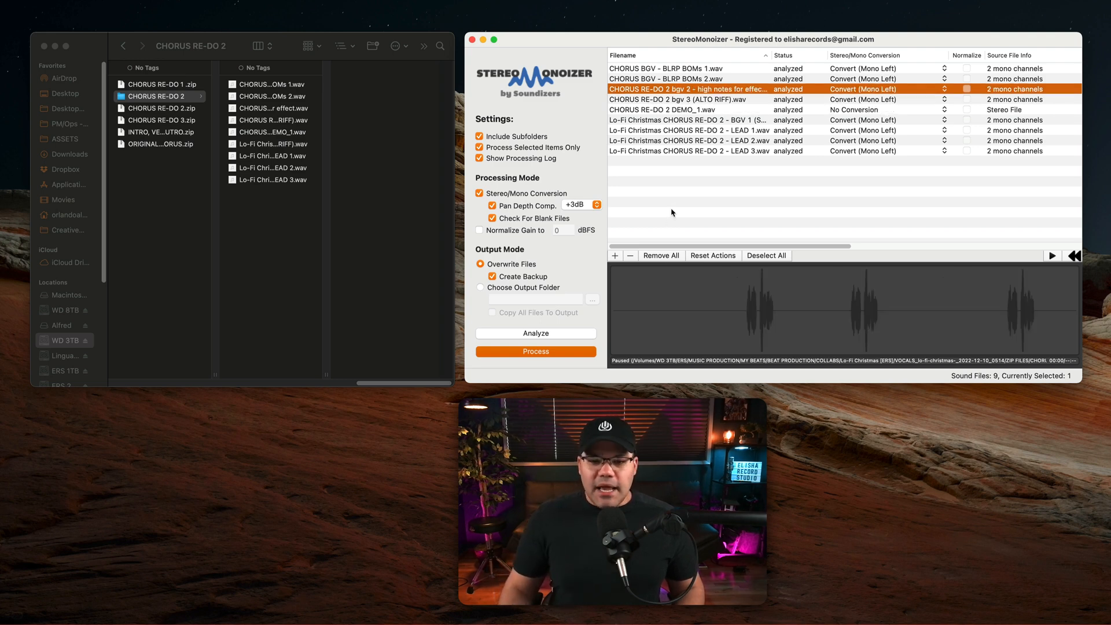
left_click(536, 350)
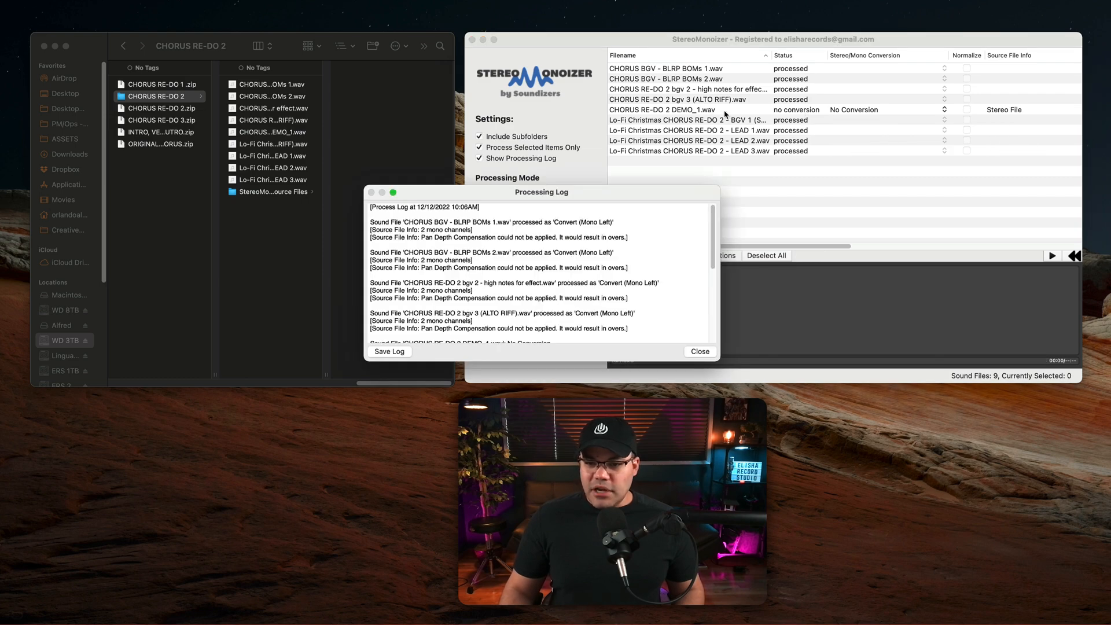
mouse_move(674, 189)
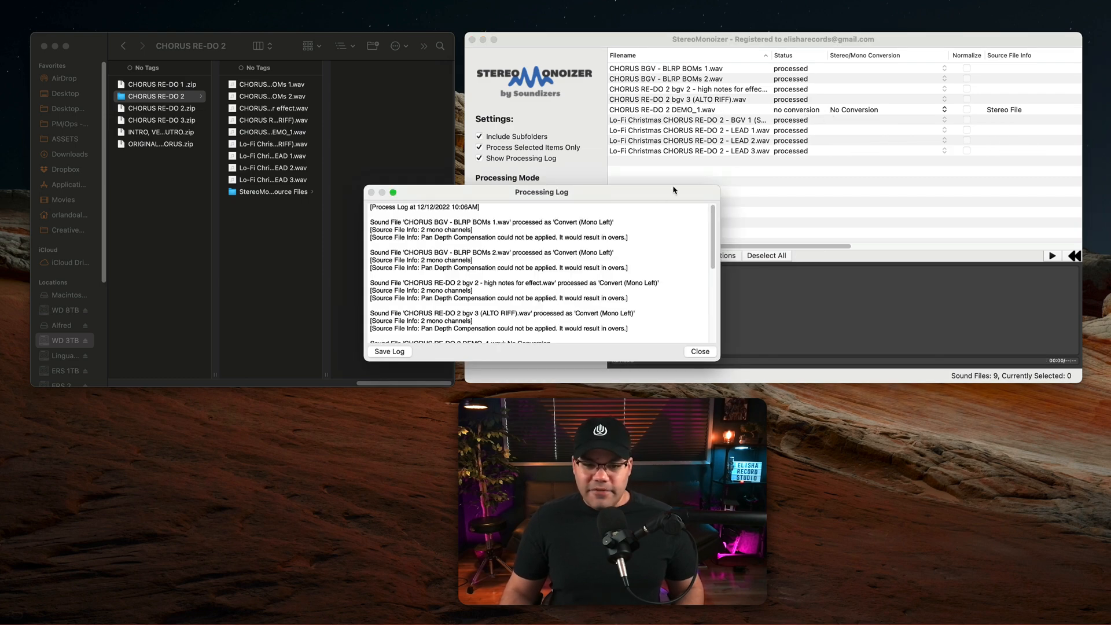
- Scroll to the end of the Processing Log and close it
scroll("down", 3)
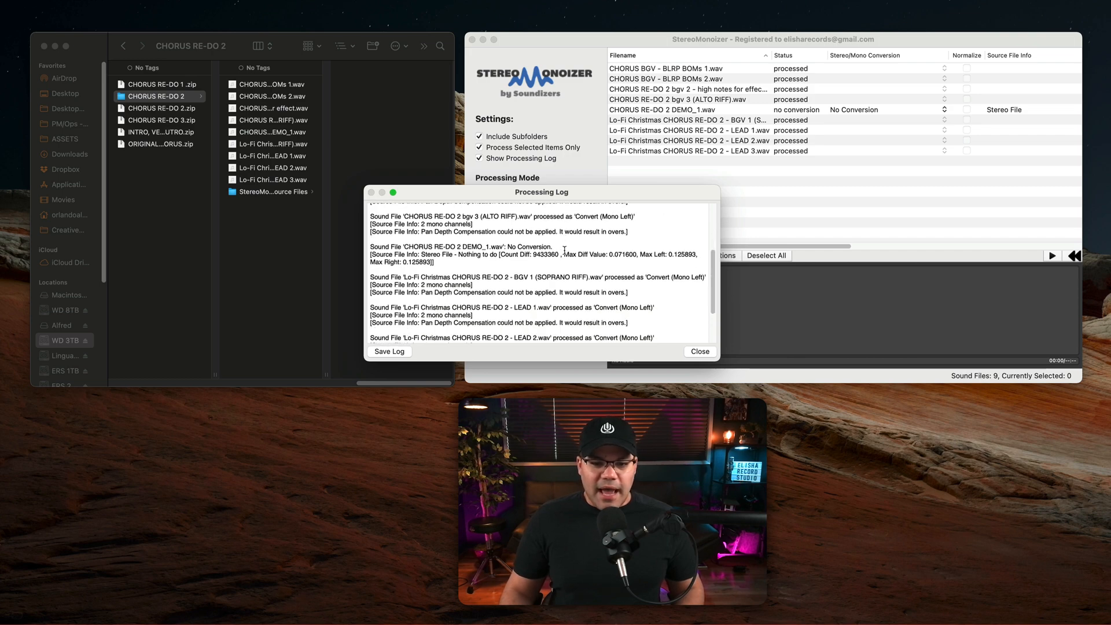
scroll("down", 3)
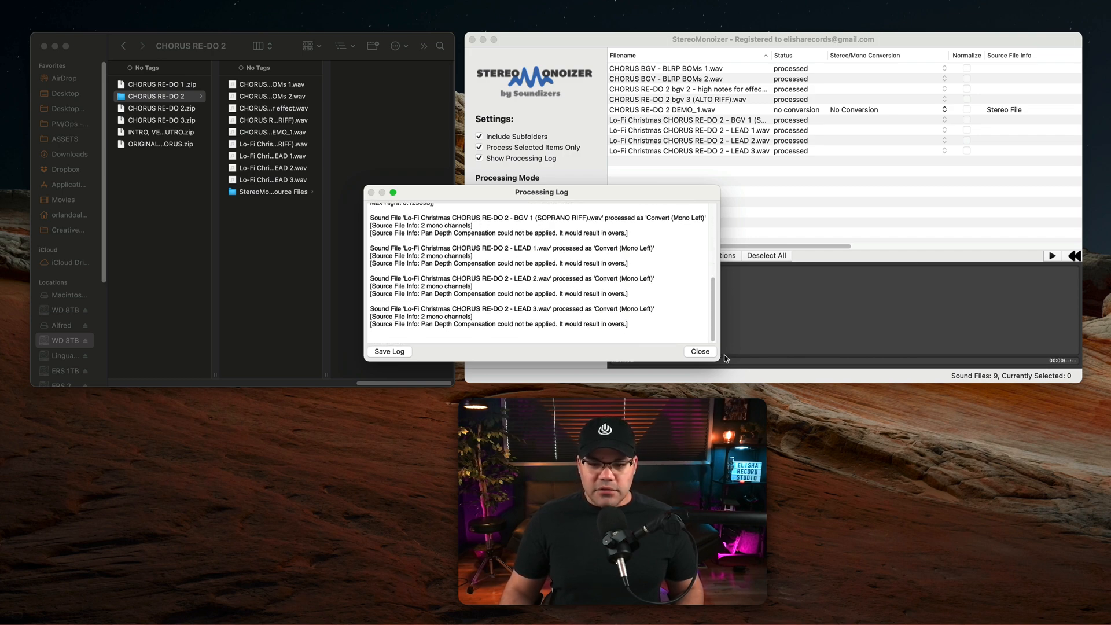
left_click(698, 352)
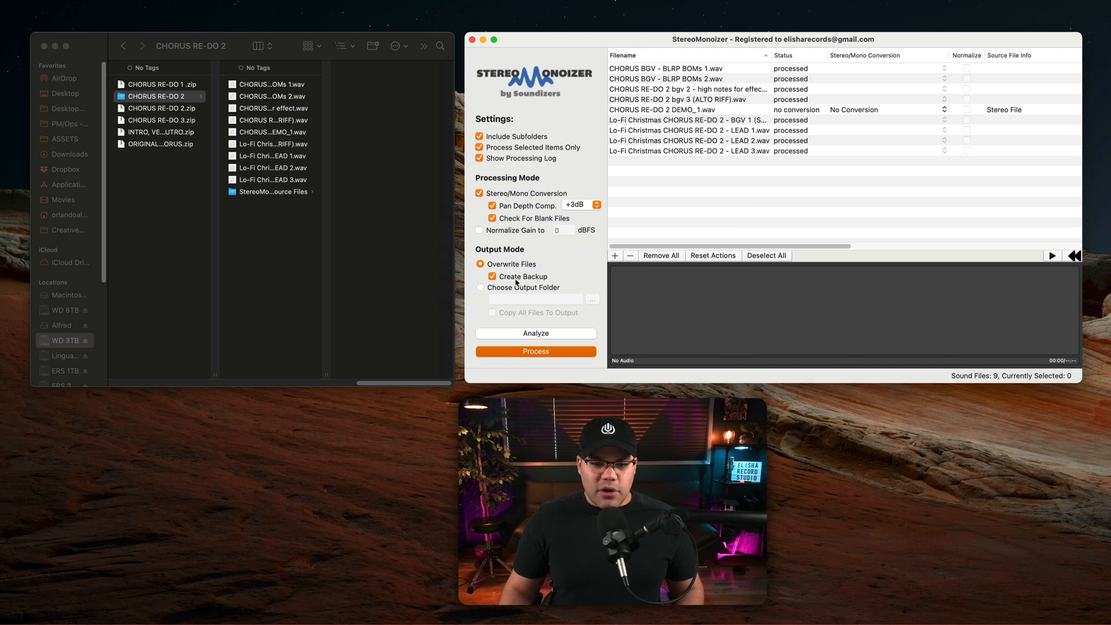
mouse_move(269, 89)
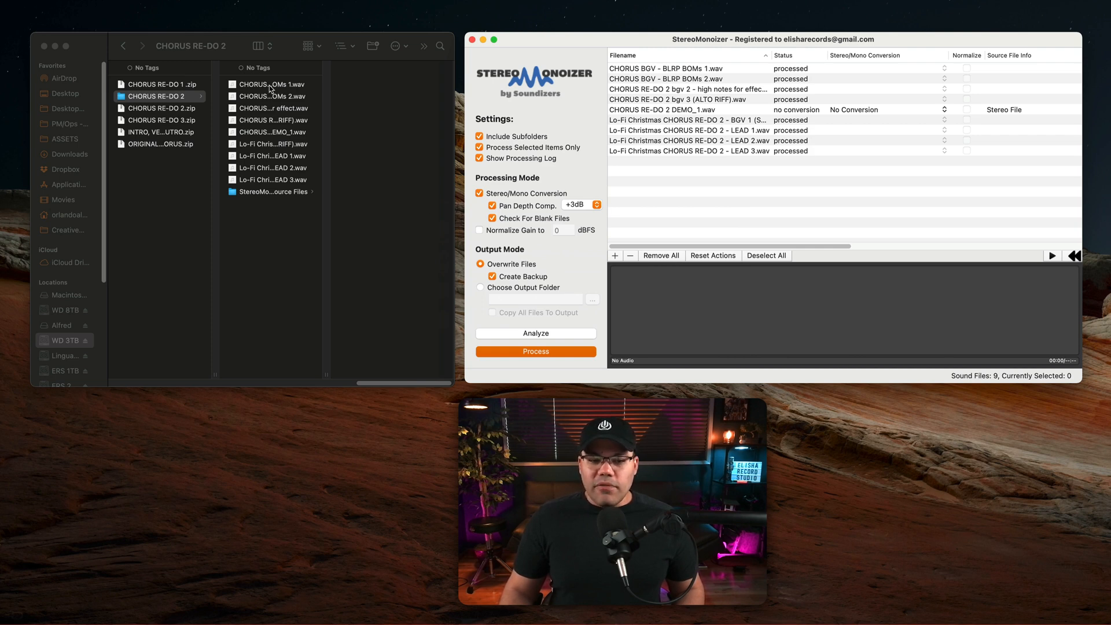
mouse_move(274, 198)
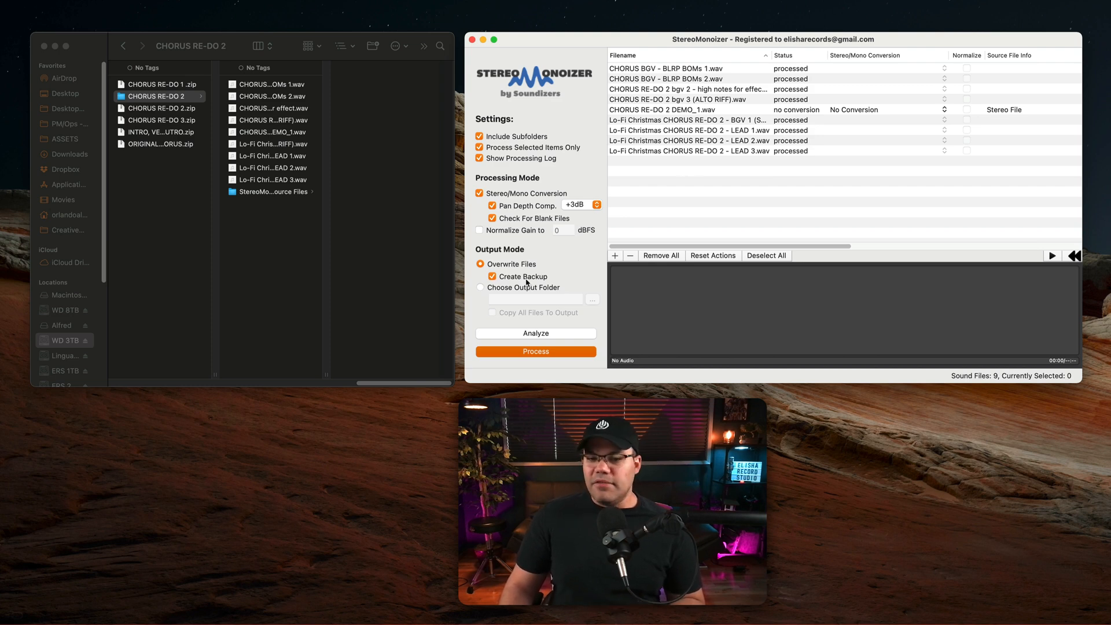
mouse_move(686, 206)
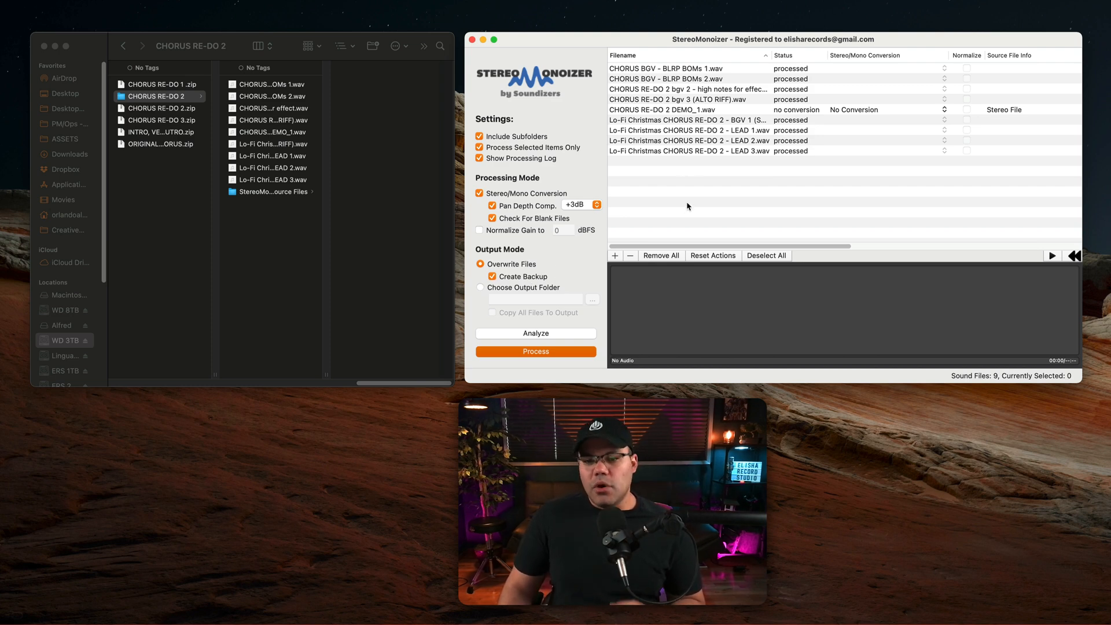
- Confirm the converted WAVs read Mono and tag CHORUS RE-DO 2 DEMO_1.wav Blue
left_click(276, 96)
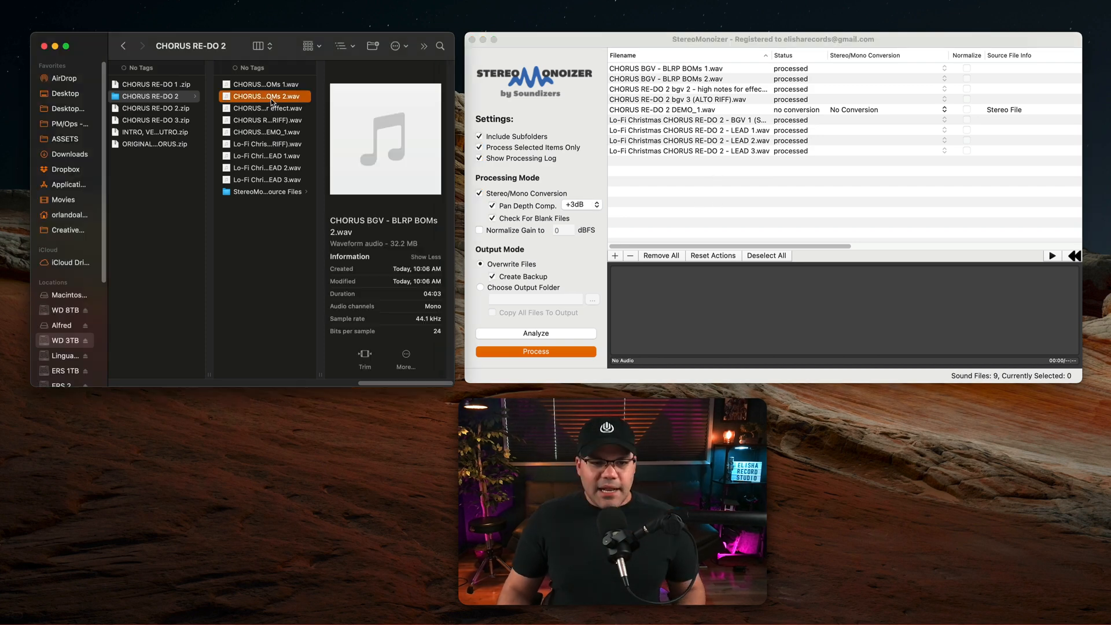
left_click(267, 132)
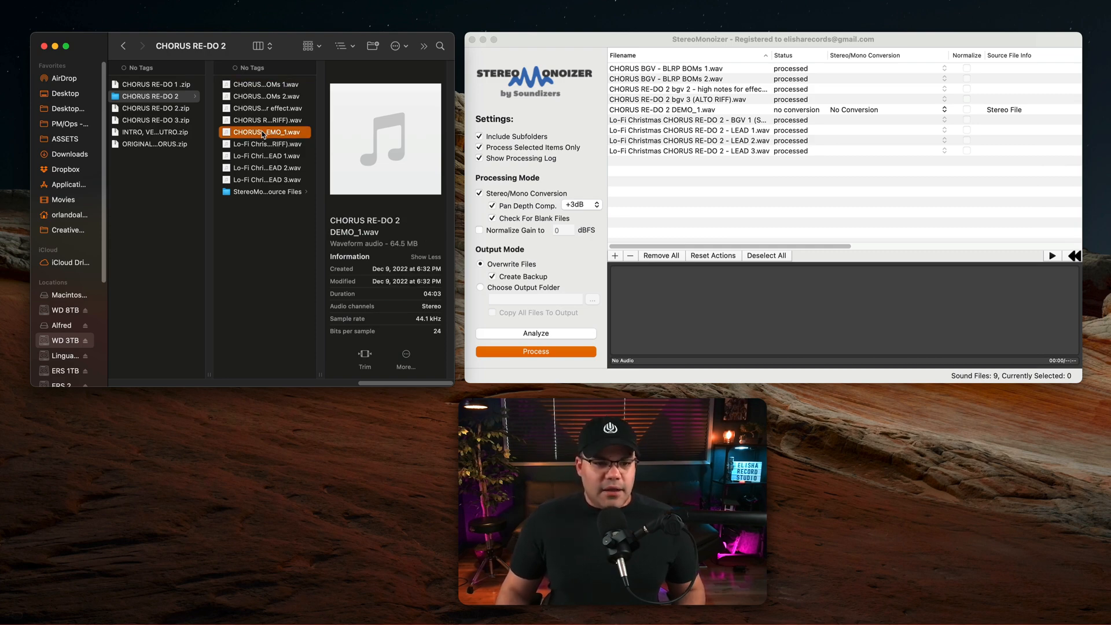
right_click(263, 132)
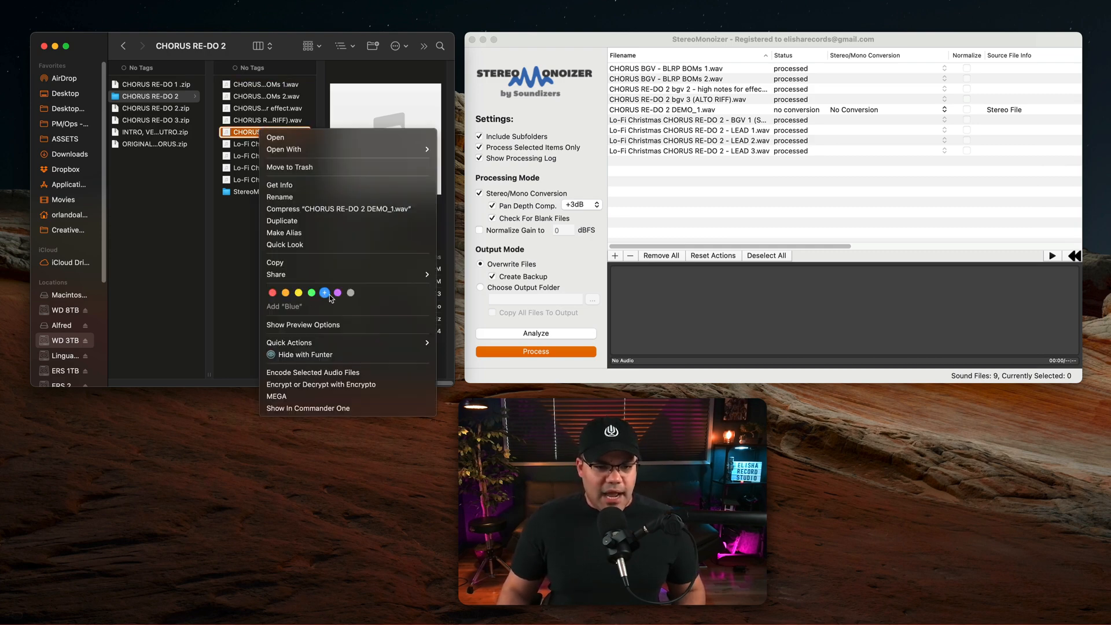
left_click(324, 293)
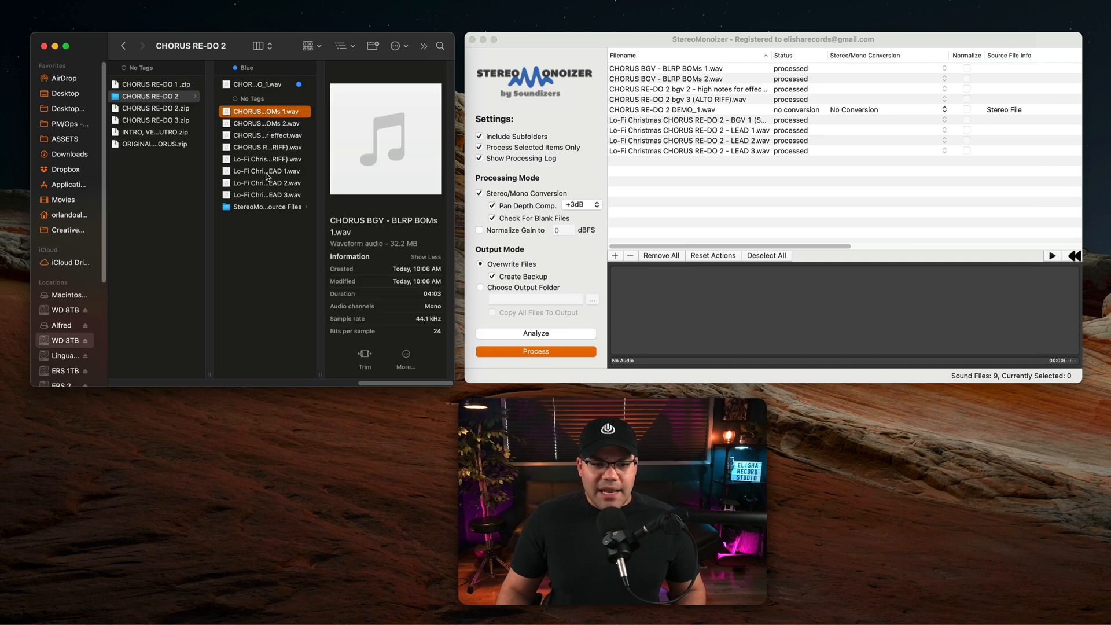
left_click(267, 195)
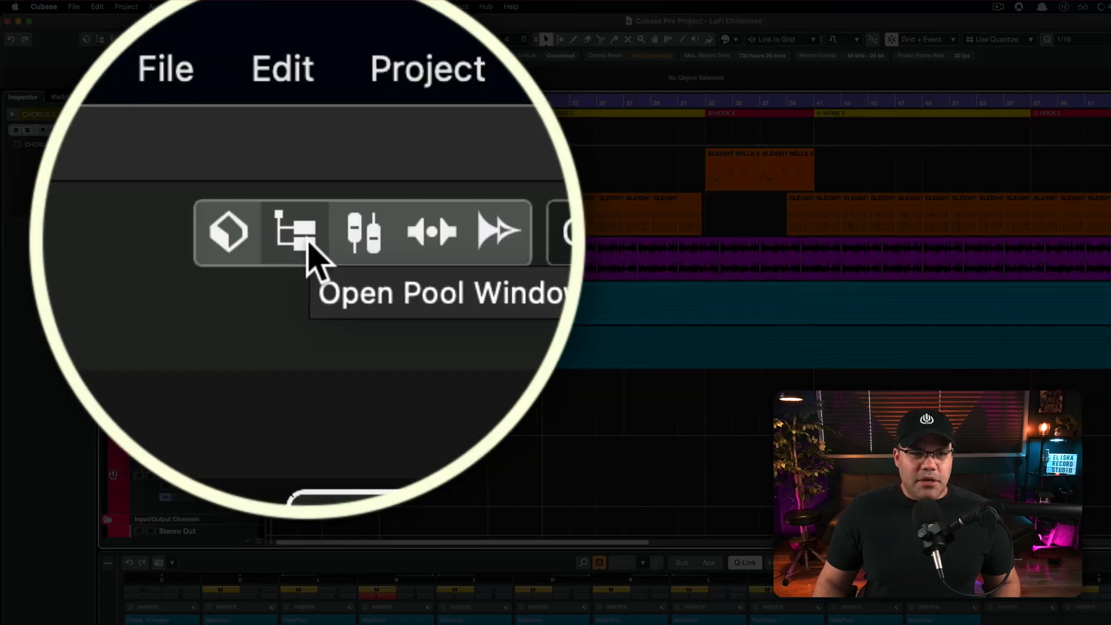
- Show the project Pool and pick the CHORUS 2 folder under VOCALS as the destination
left_click(297, 232)
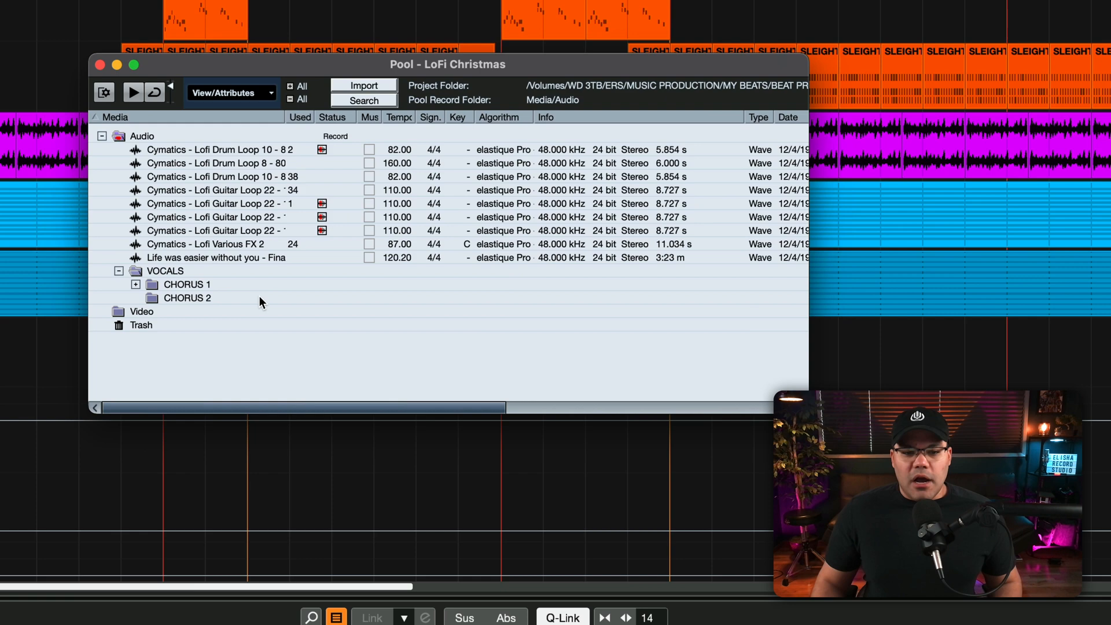
left_click(188, 298)
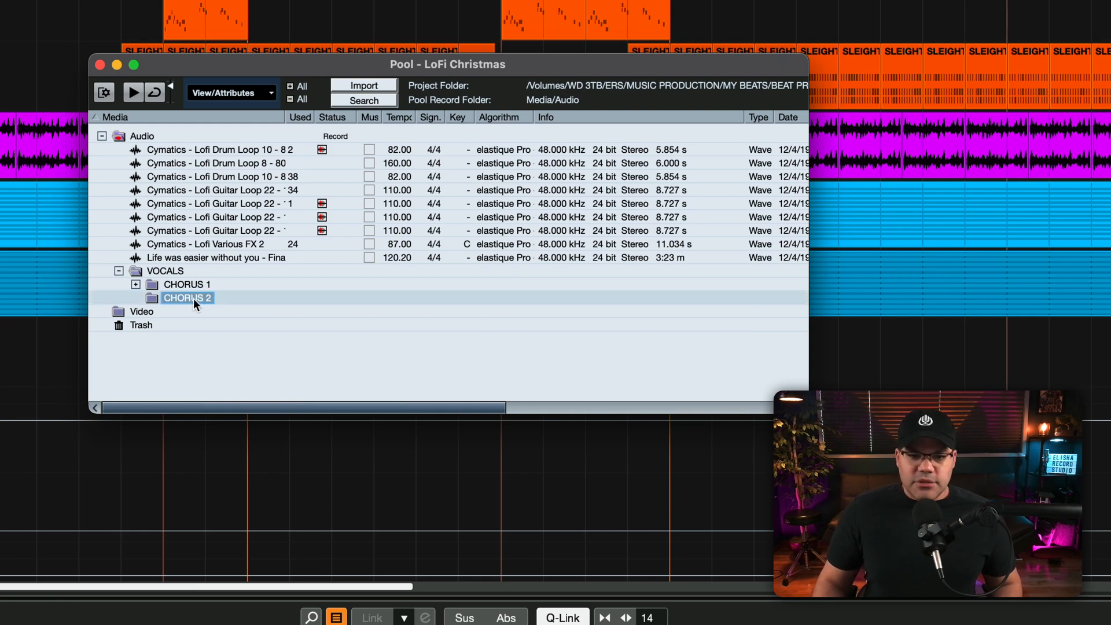
mouse_move(178, 305)
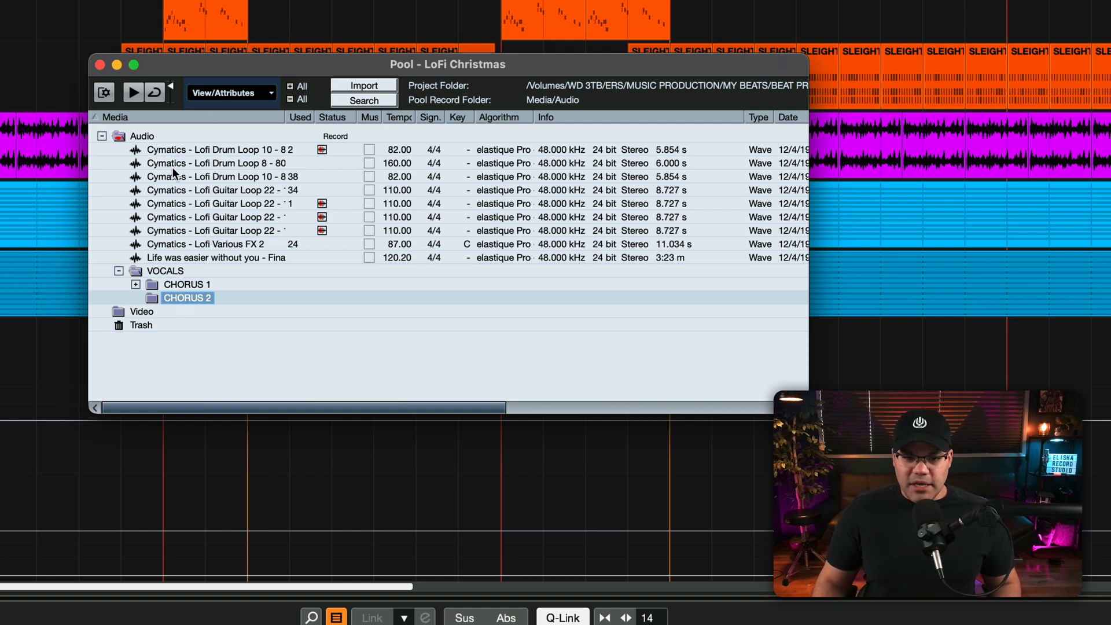
mouse_move(187, 307)
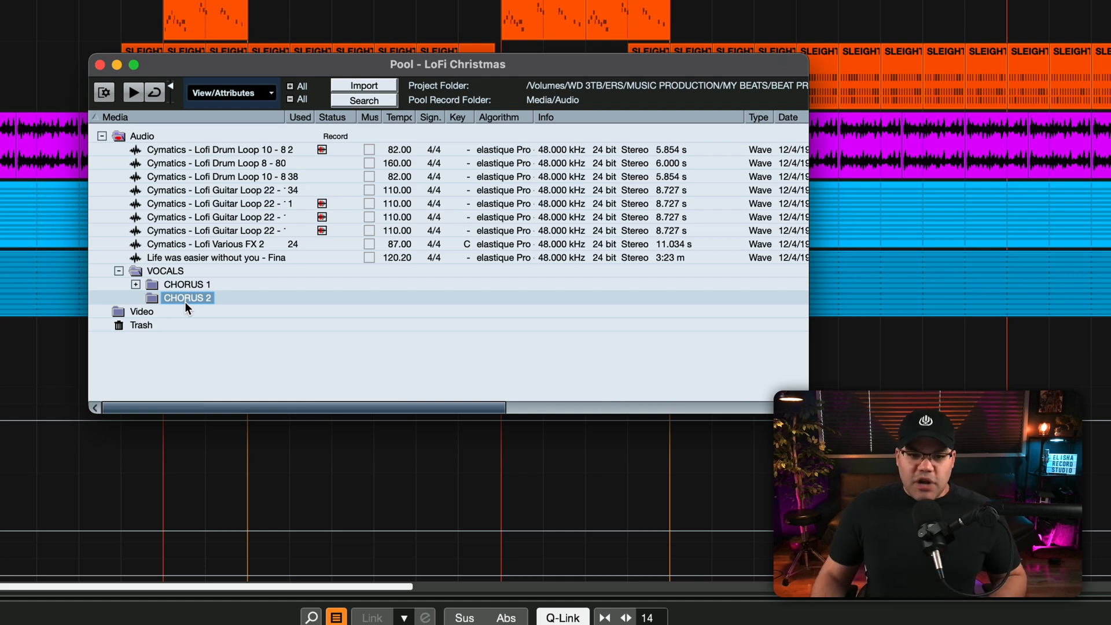
right_click(188, 297)
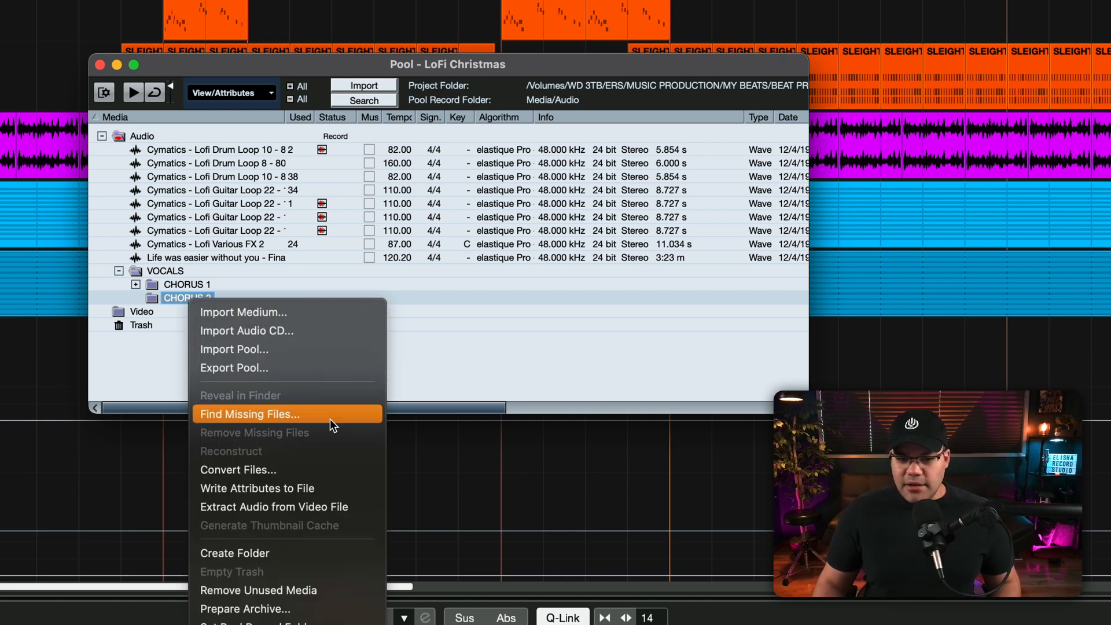
mouse_move(297, 575)
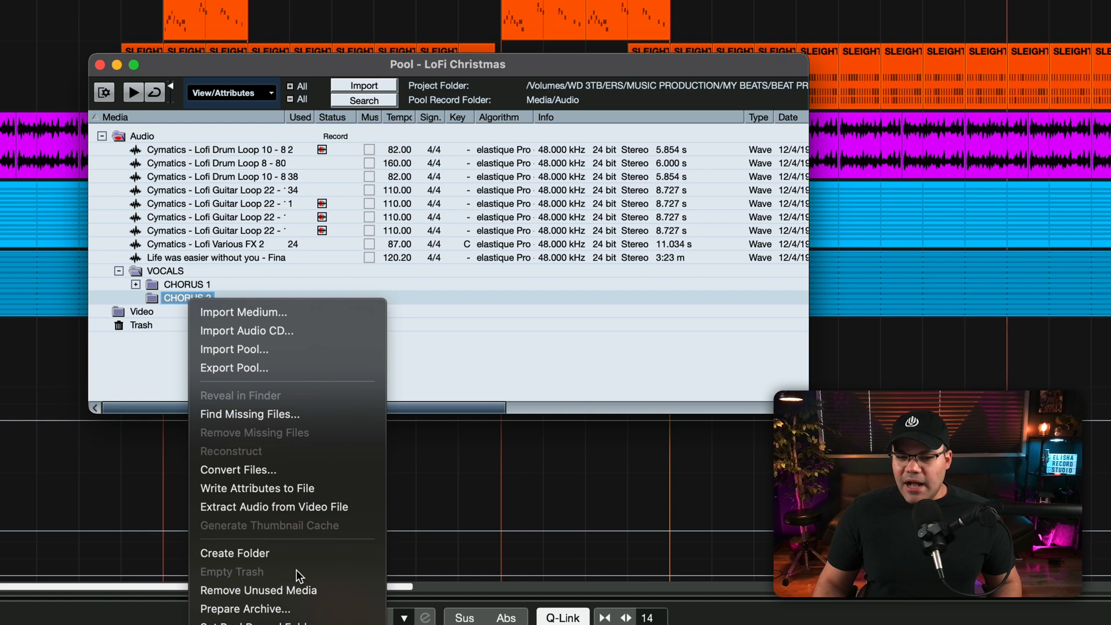
mouse_move(235, 554)
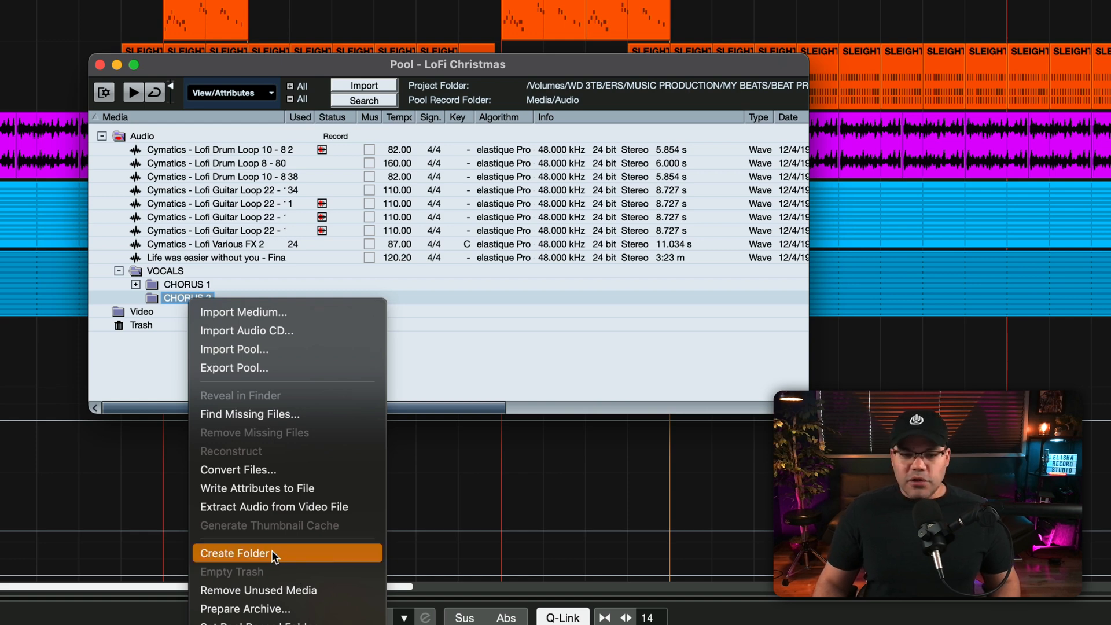
left_click(236, 553)
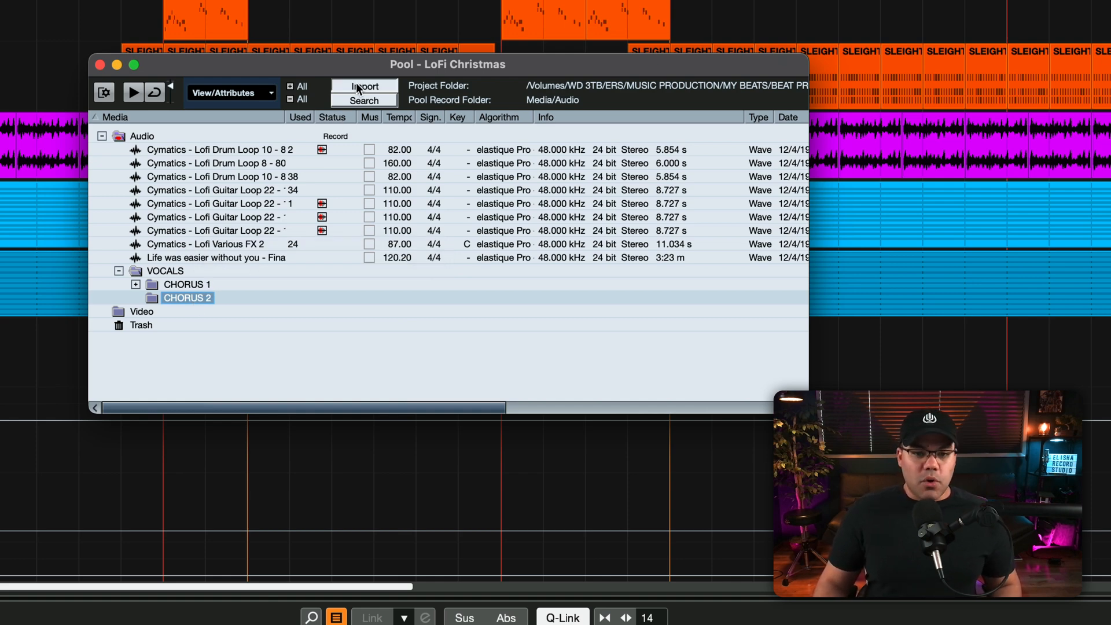
- Start a Pool import and select the chorus vocal WAV files in the browser
left_click(363, 85)
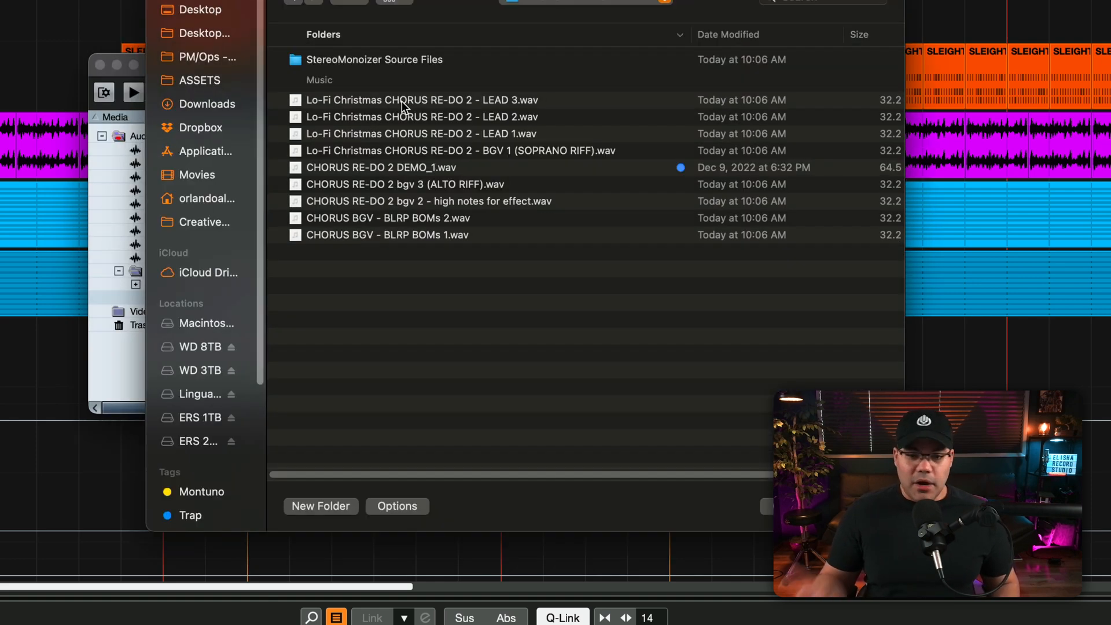
mouse_move(511, 169)
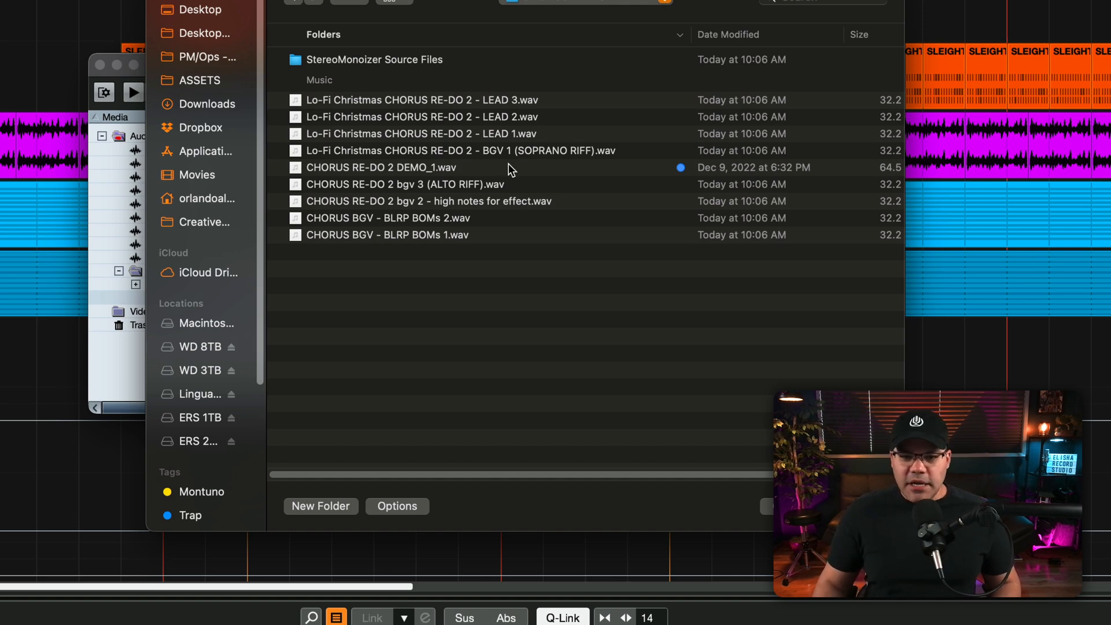
left_click(380, 166)
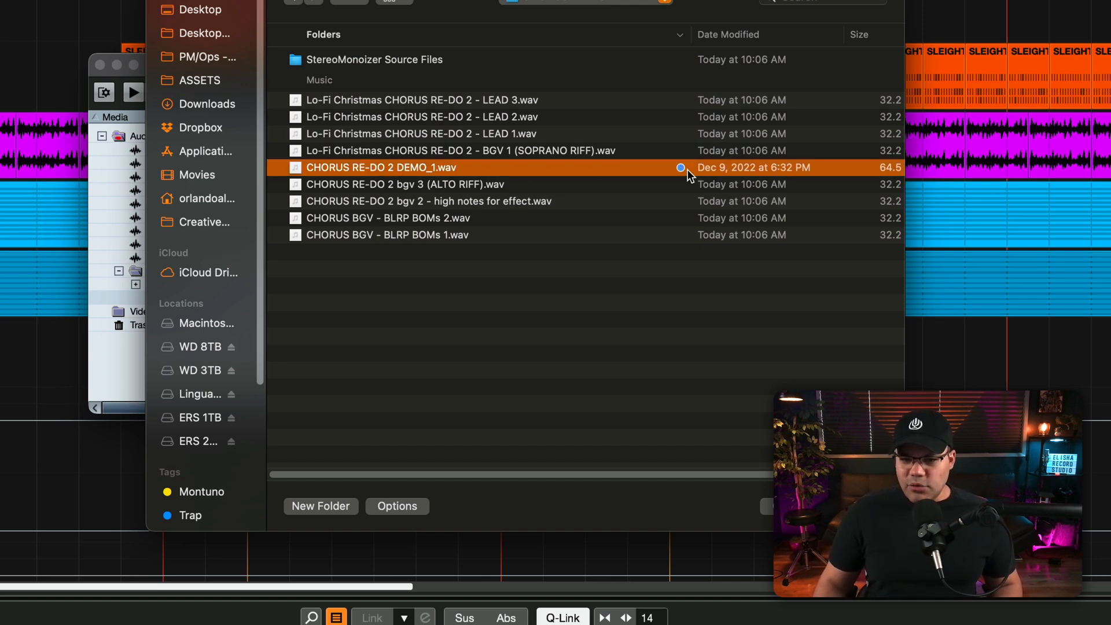
mouse_move(357, 177)
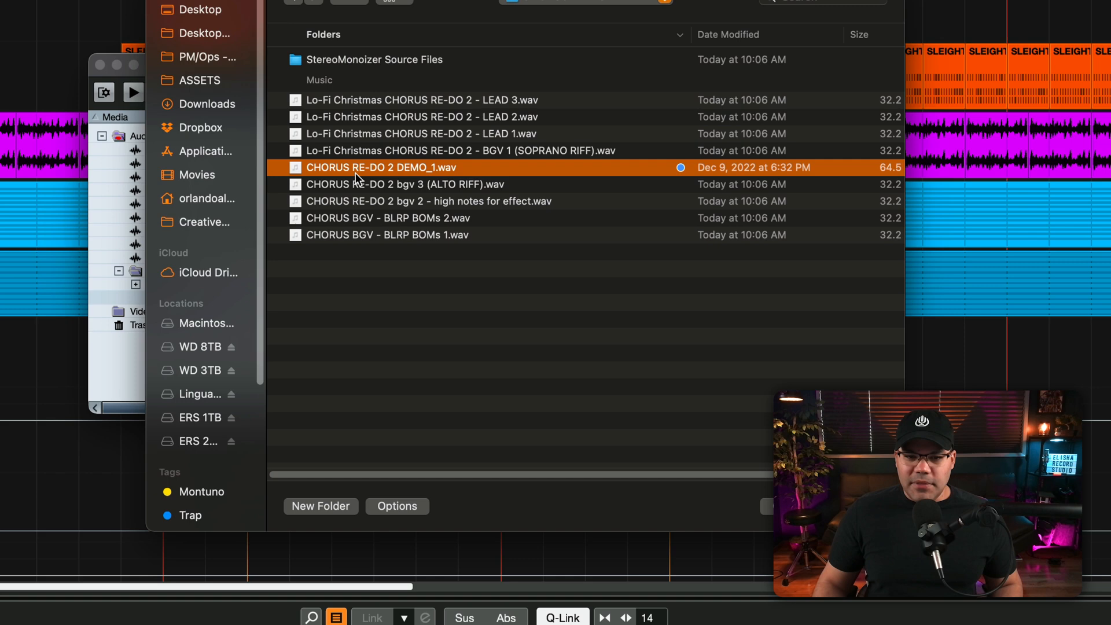
mouse_move(436, 154)
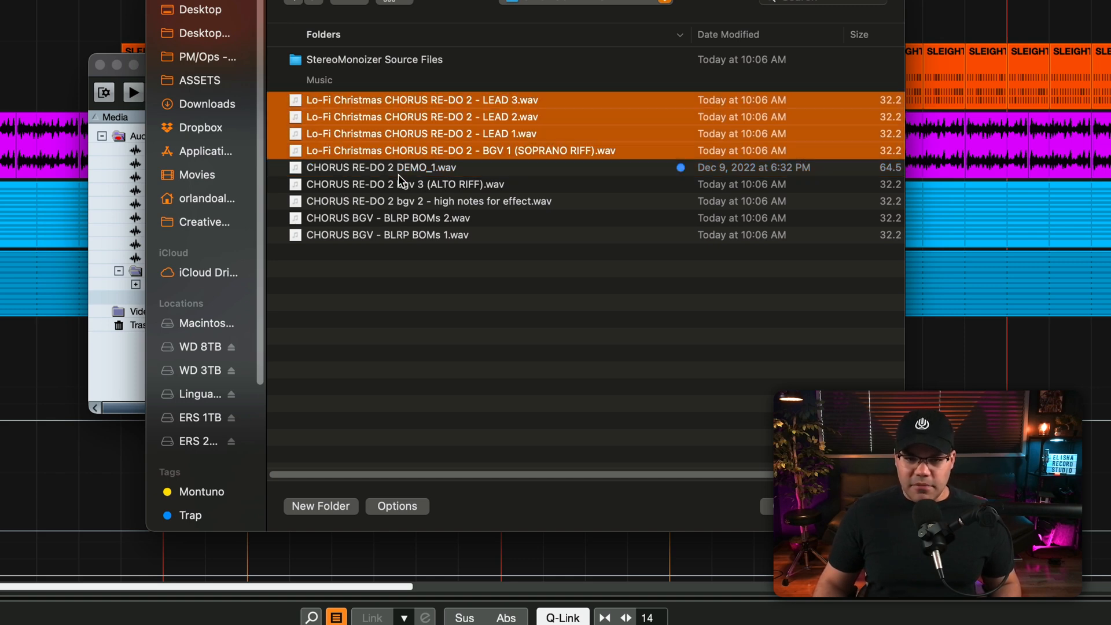
left_click(387, 235)
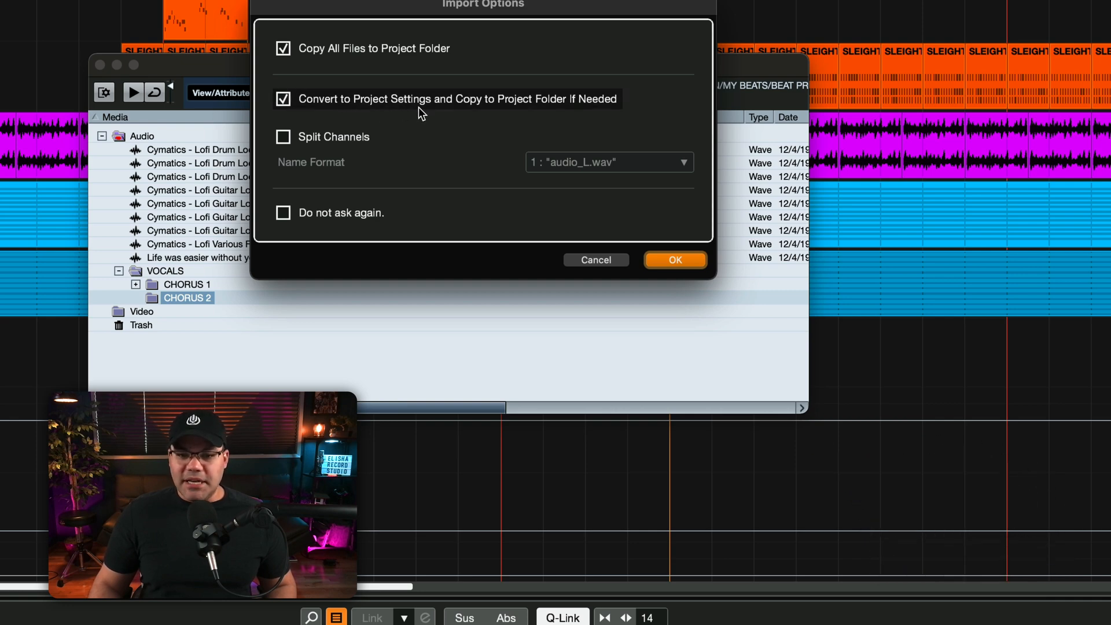
mouse_move(538, 114)
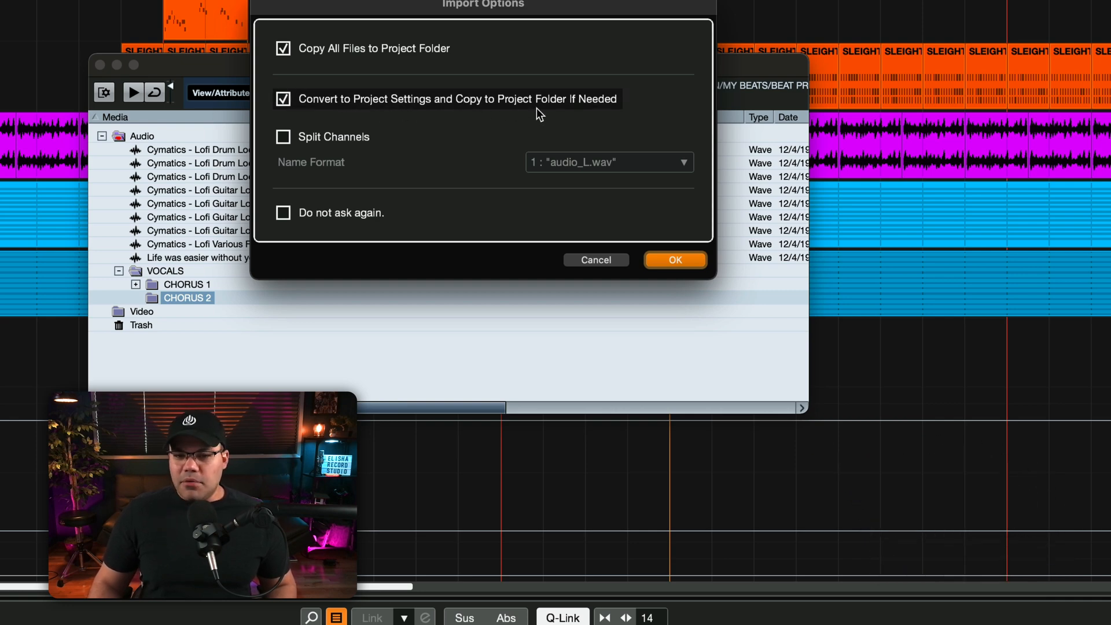
mouse_move(462, 160)
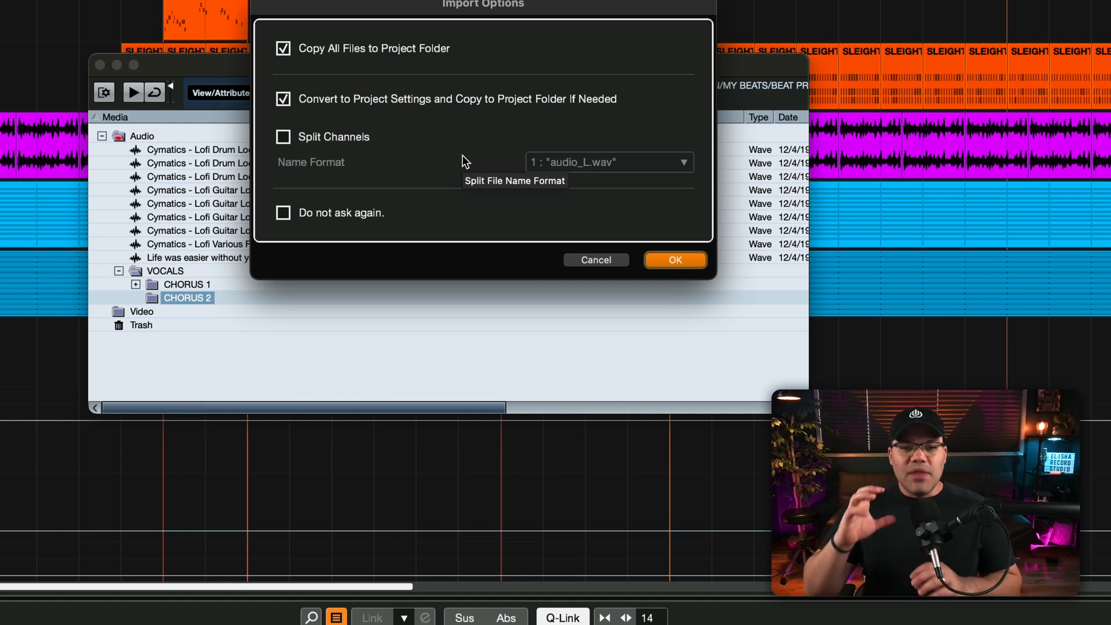
mouse_move(685, 271)
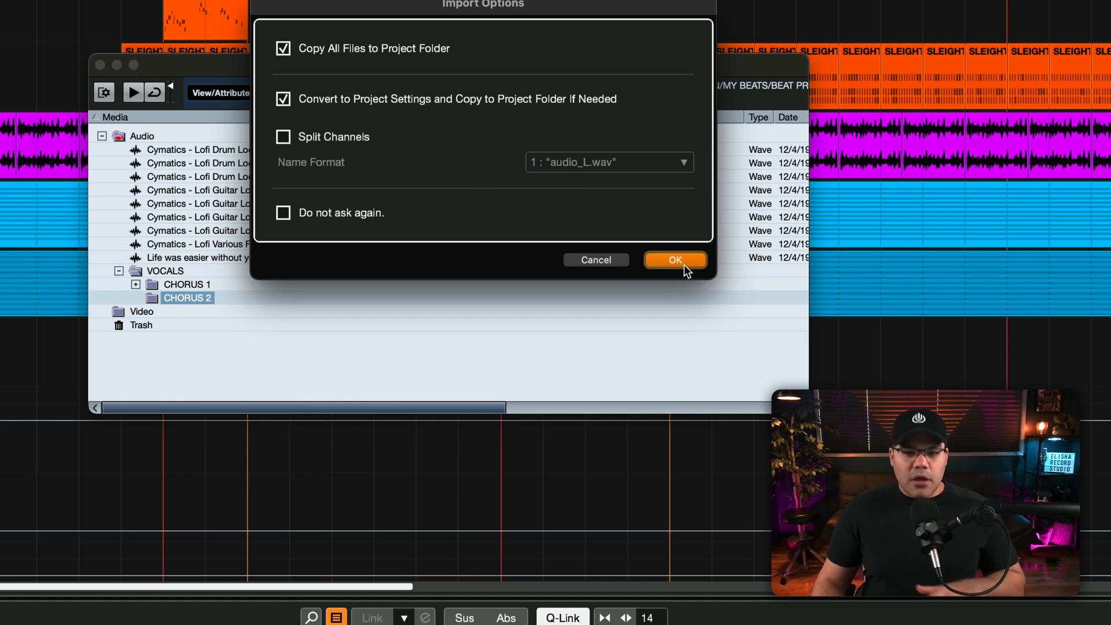
mouse_move(471, 187)
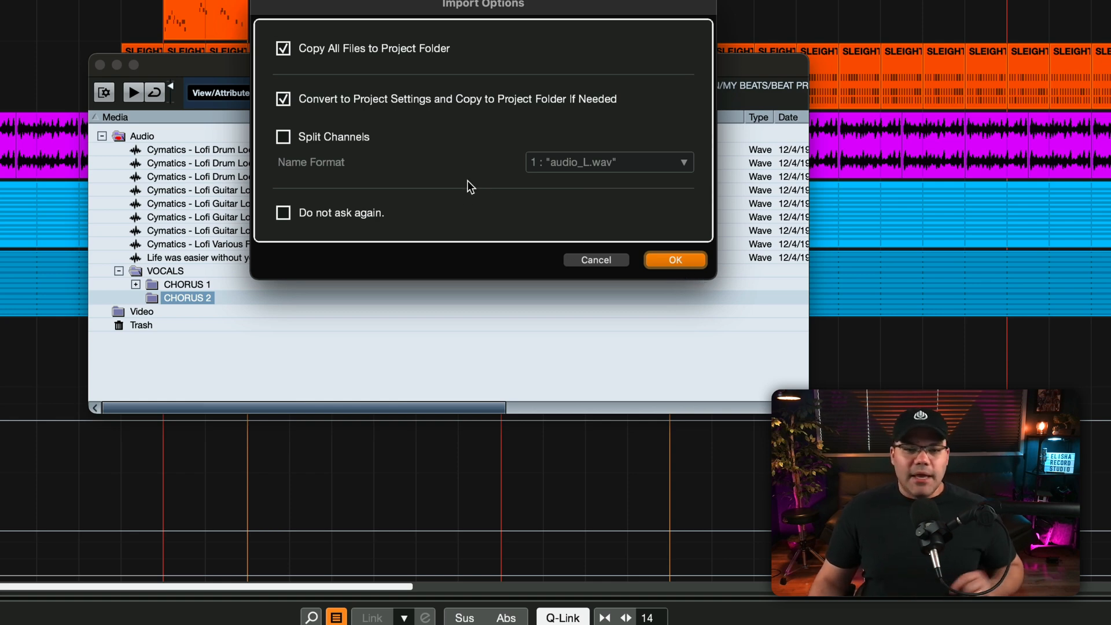
mouse_move(488, 189)
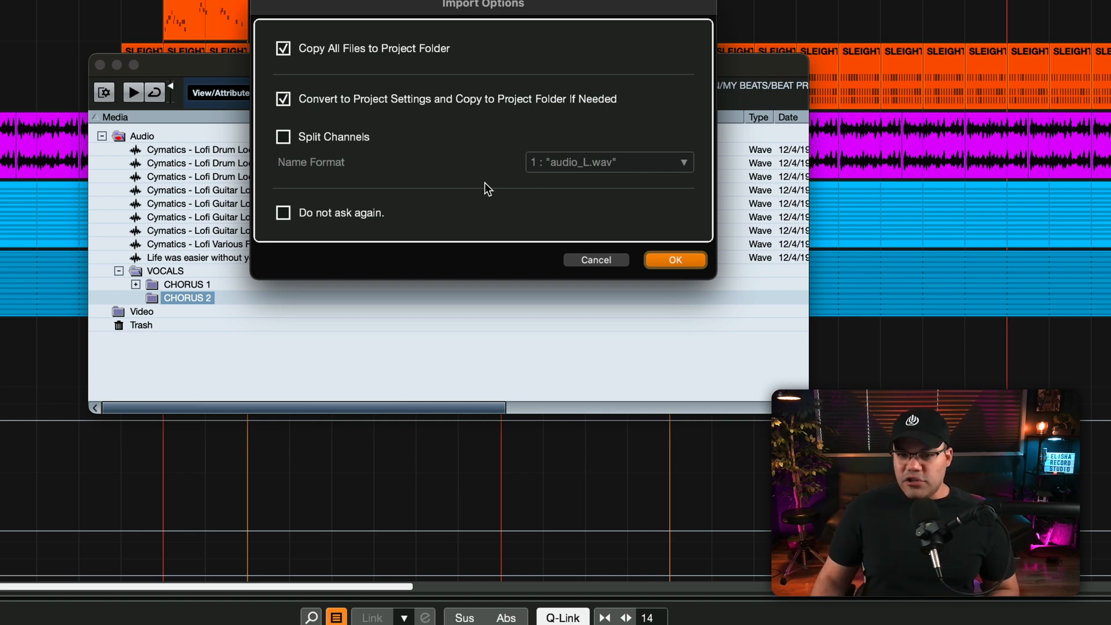
- Confirm import with Copy All Files and Convert to Project Settings, Split Channels off
left_click(674, 259)
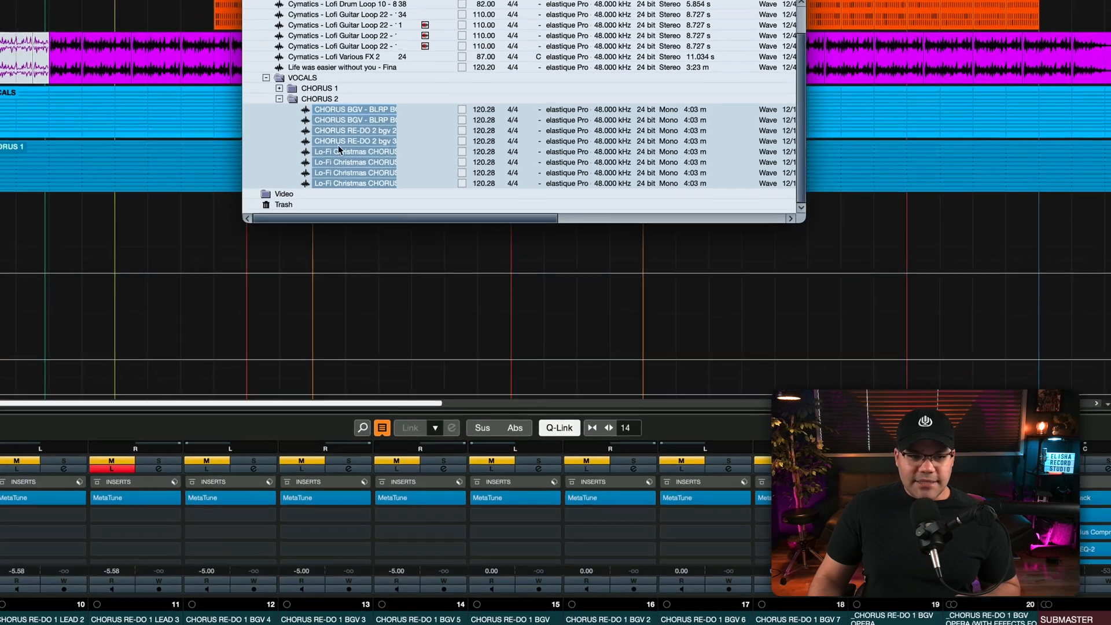
- Insert the CHORUS 2 files into the project at the cursor on different tracks
right_click(340, 140)
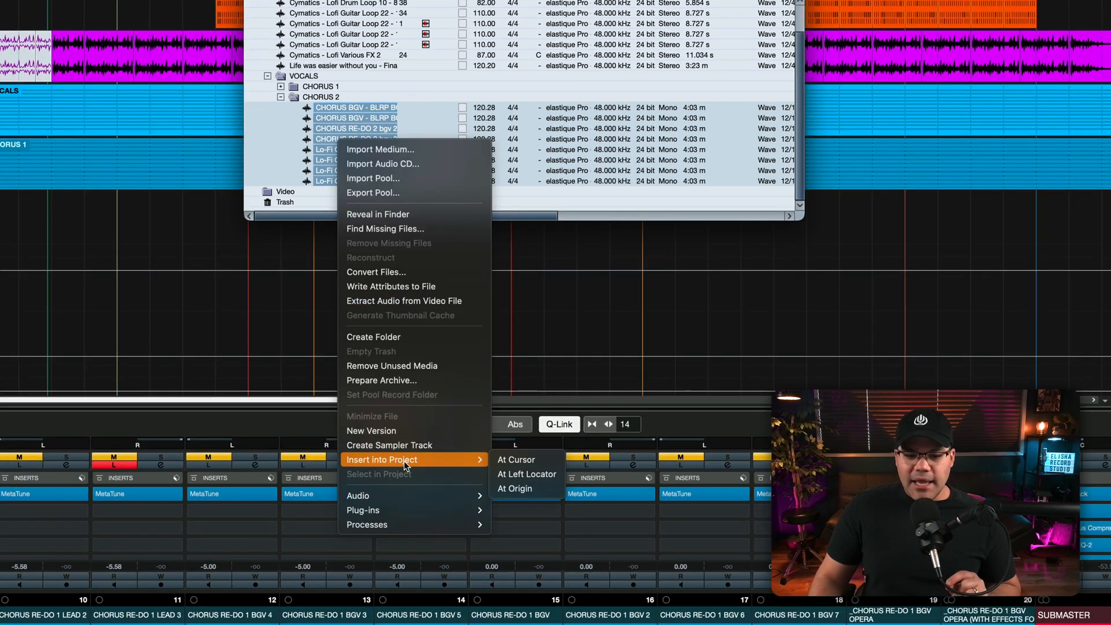
mouse_move(516, 459)
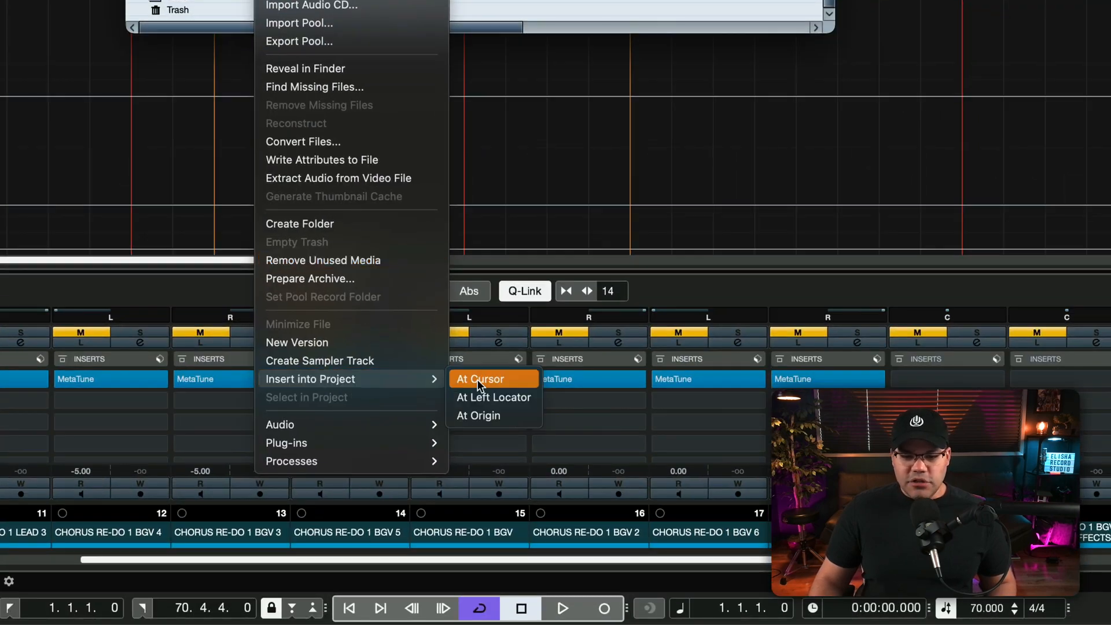
left_click(479, 378)
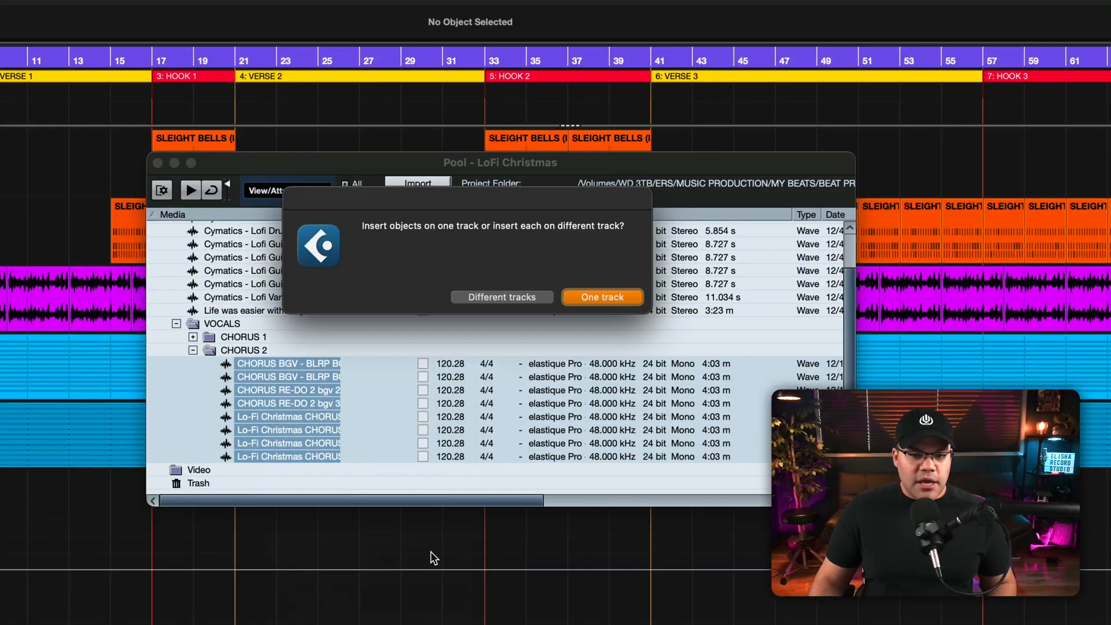
left_click(602, 298)
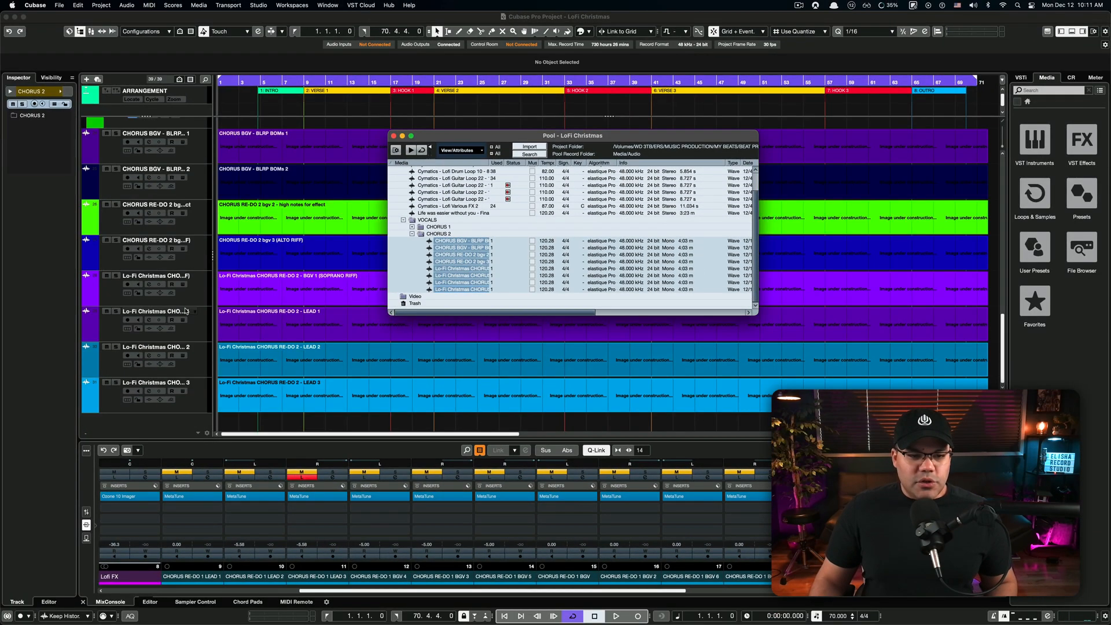
- Close the Pool and gather the new vocal tracks into the collapsed CHORUS 2 folder track
left_click(393, 135)
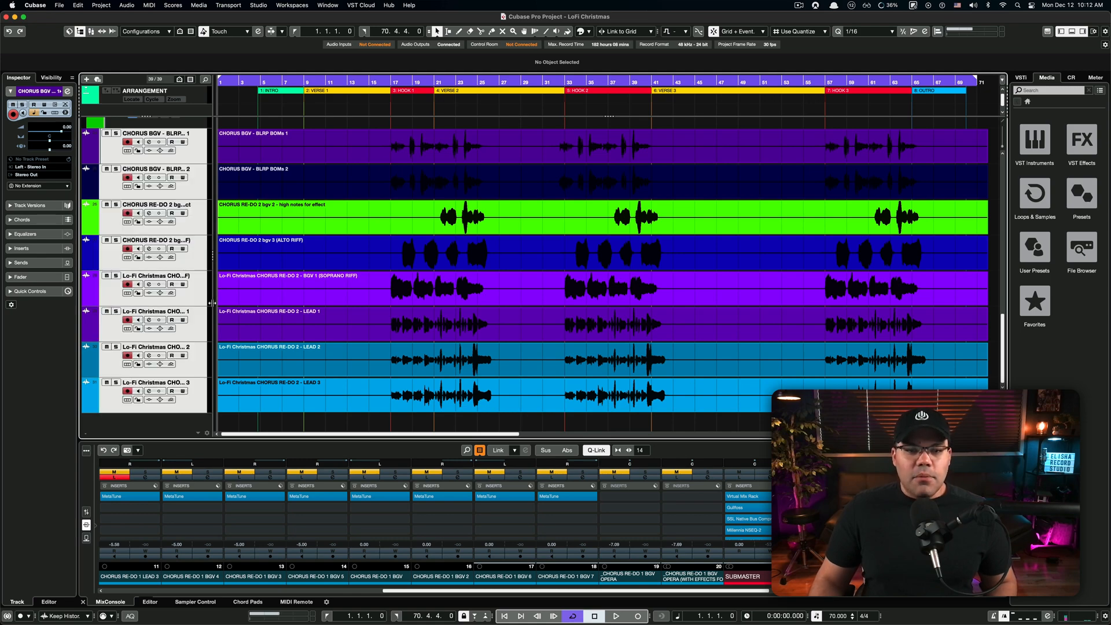
scroll("up", 3)
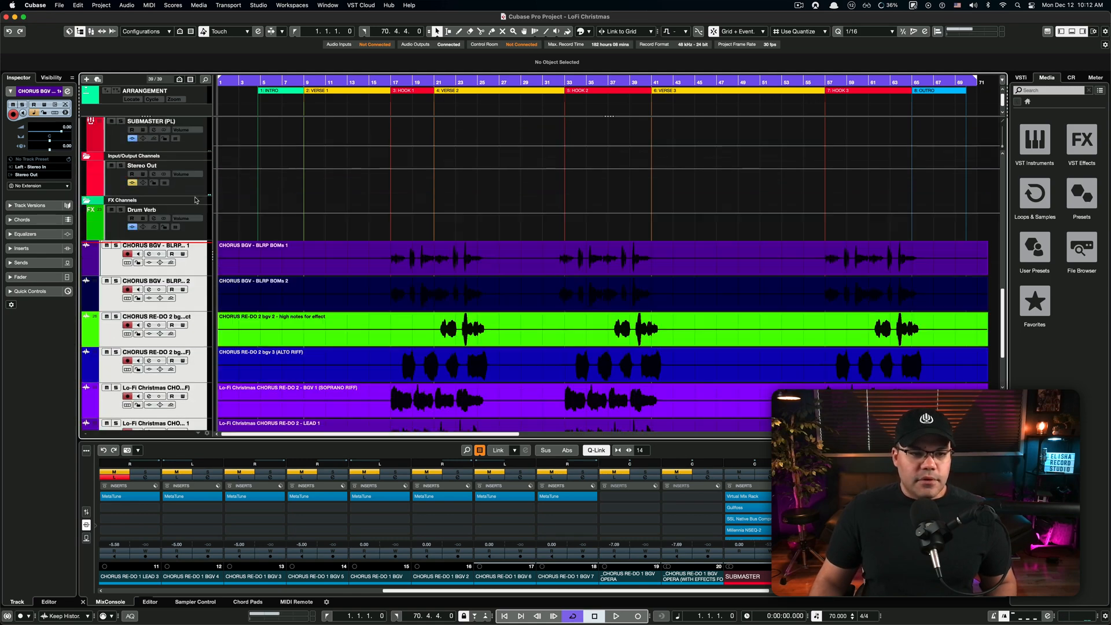
scroll("up", 3)
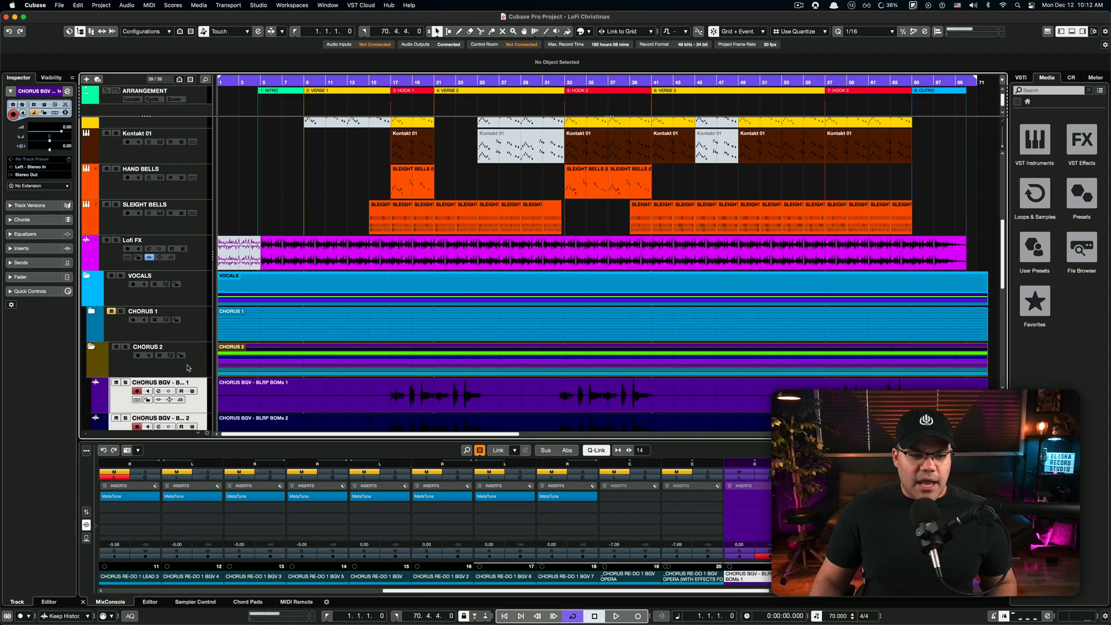
scroll("down", 3)
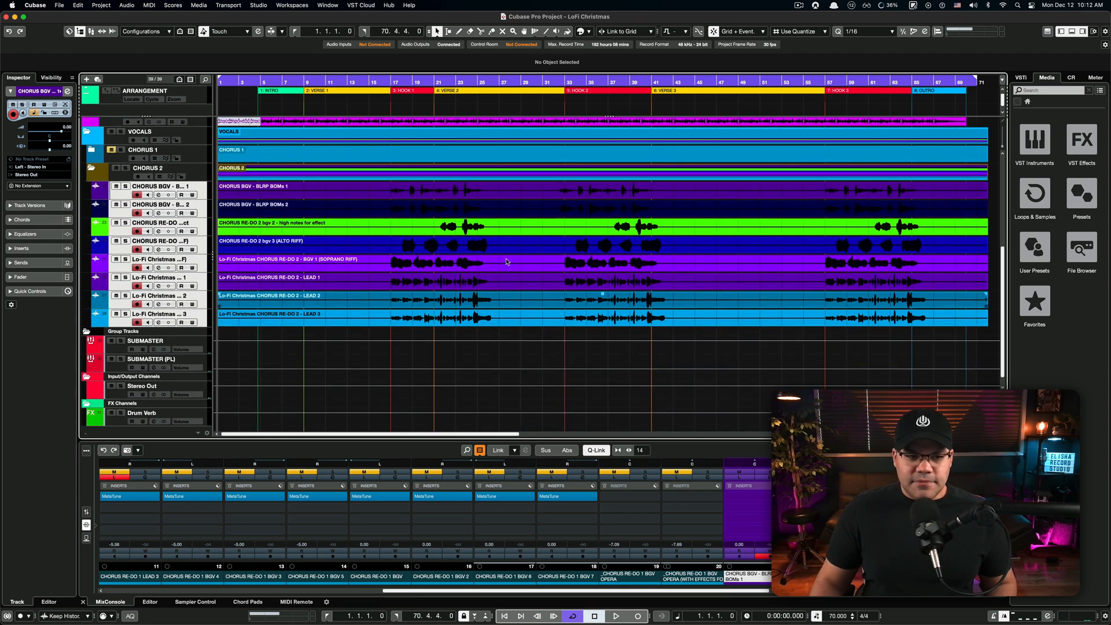
left_click(149, 168)
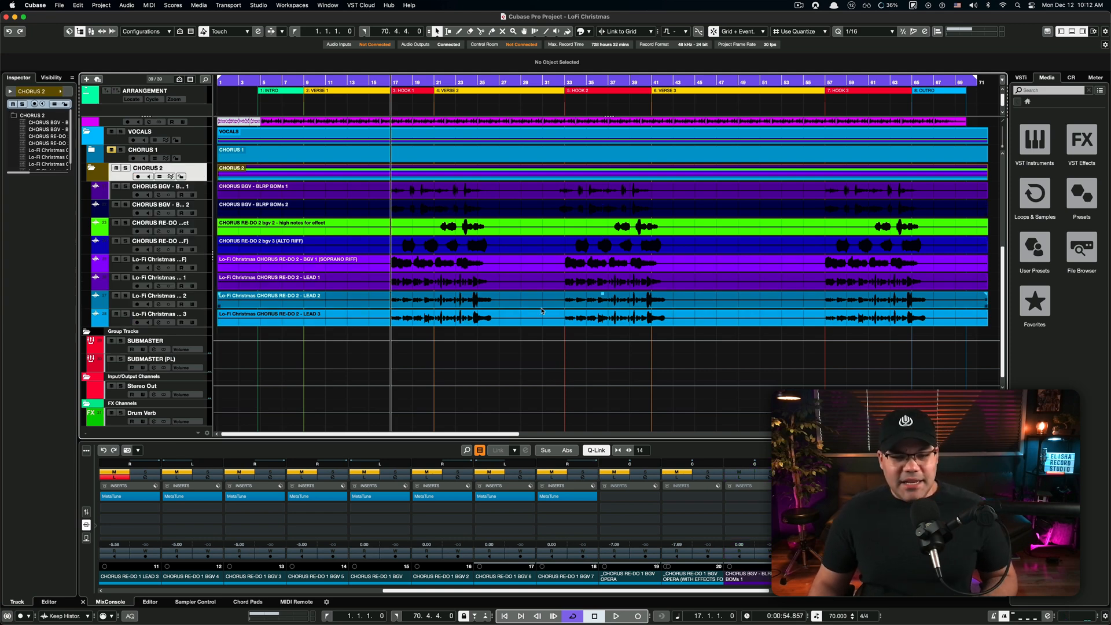
scroll("up", 3)
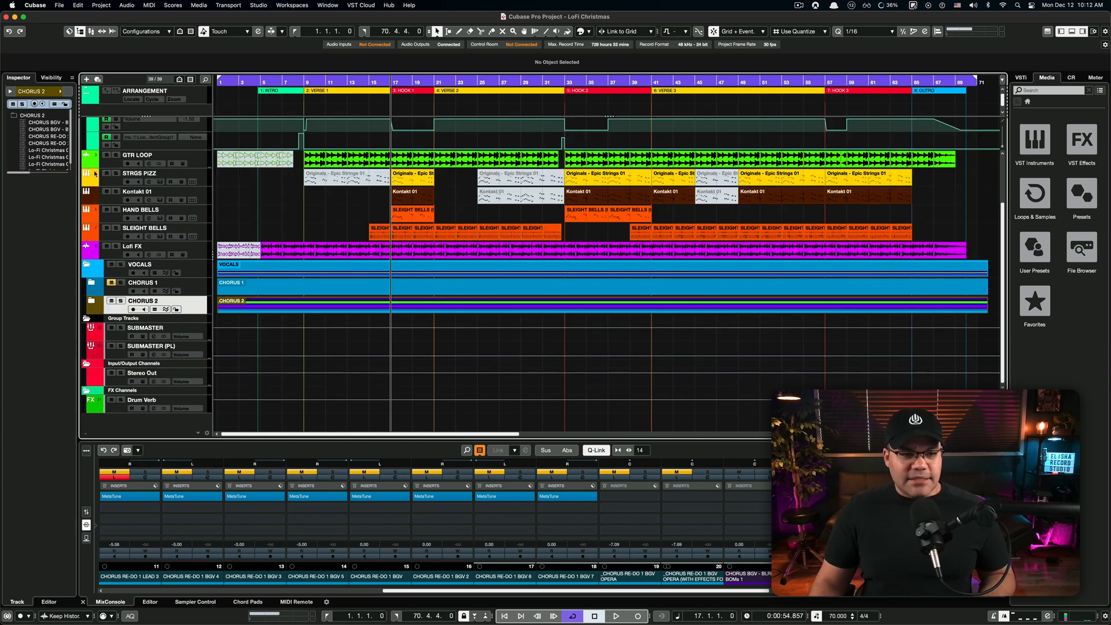